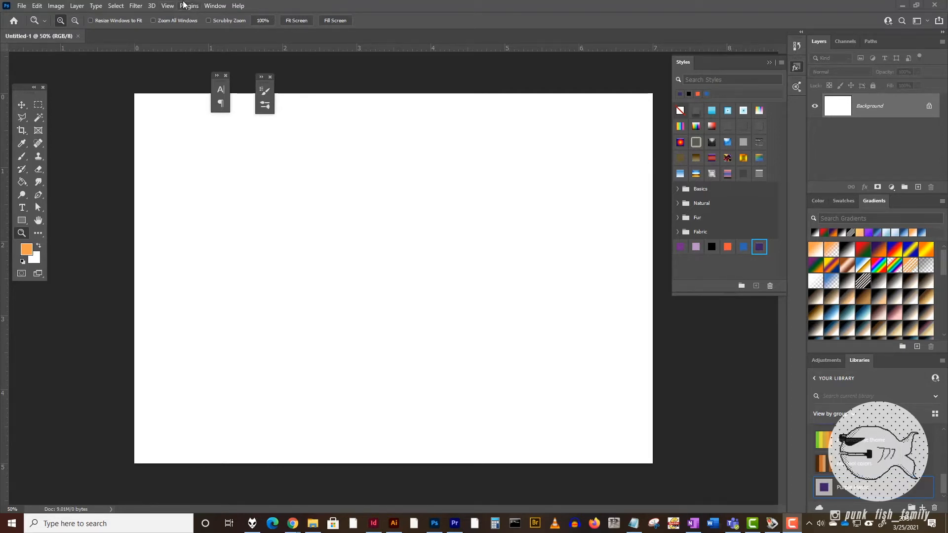
Step: Show the document grid over the blank canvas via View > Show > Grid
click(168, 6)
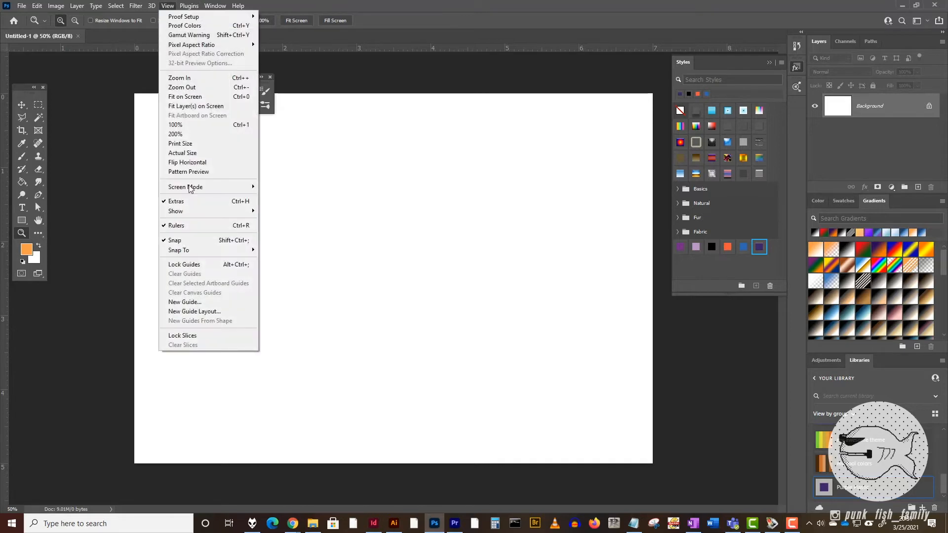
mouse_move(195, 311)
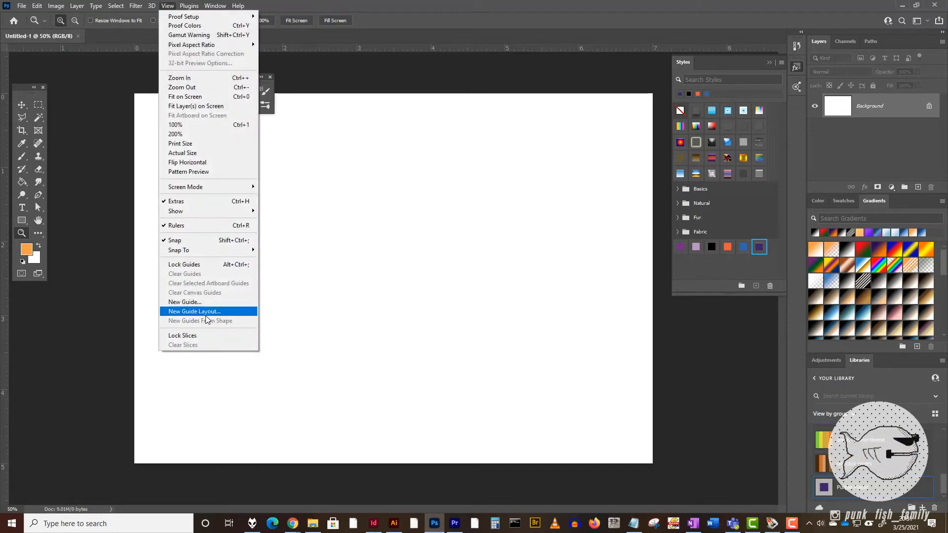
mouse_move(176, 211)
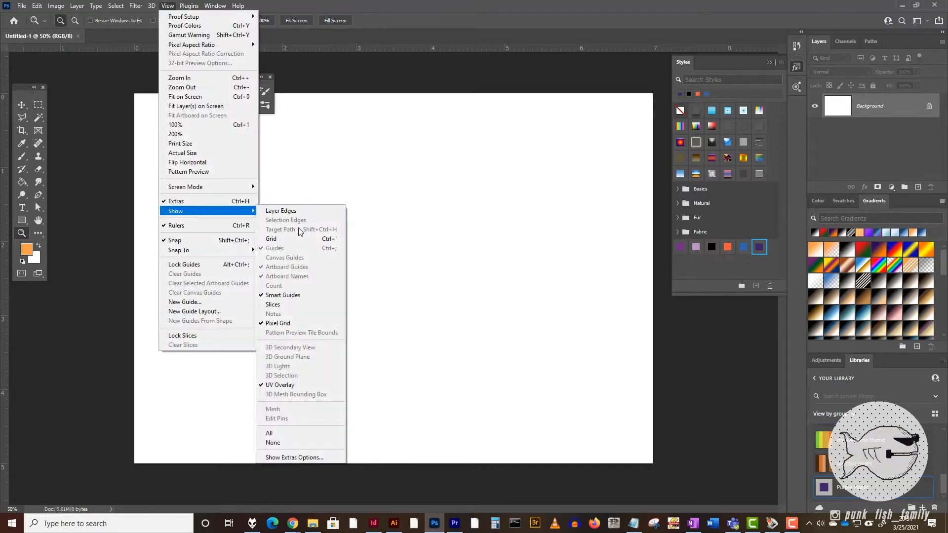
click(272, 238)
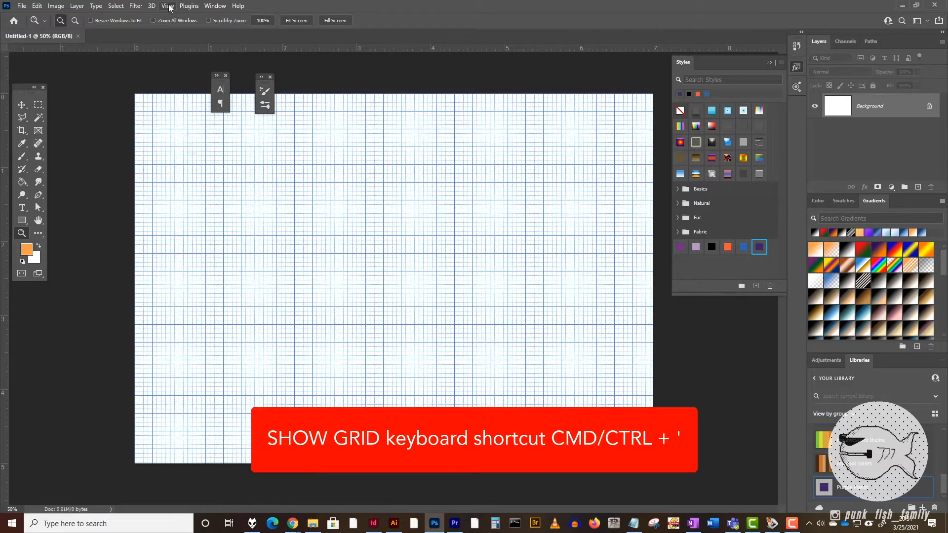
click(168, 6)
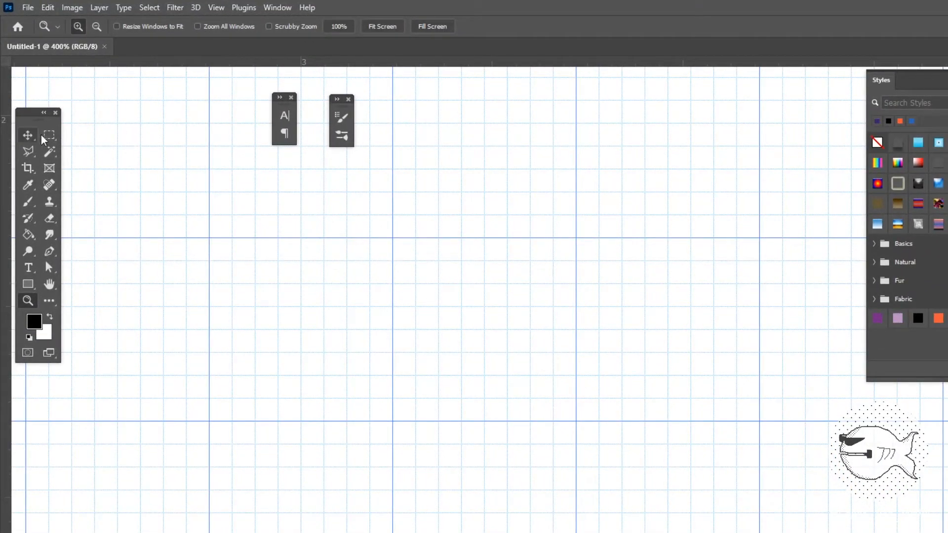
Step: Select a square area at the canvas centre with the rectangular marquee
click(49, 136)
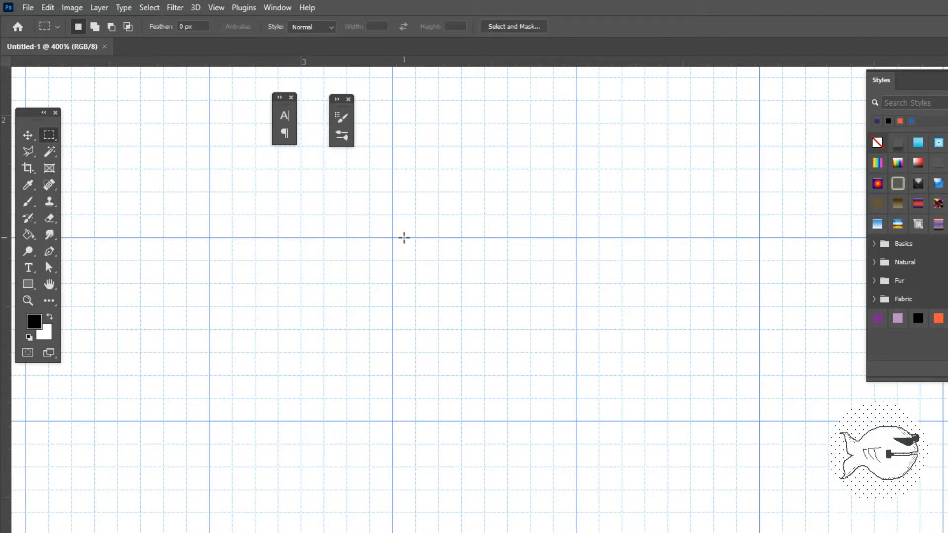
mouse_move(390, 236)
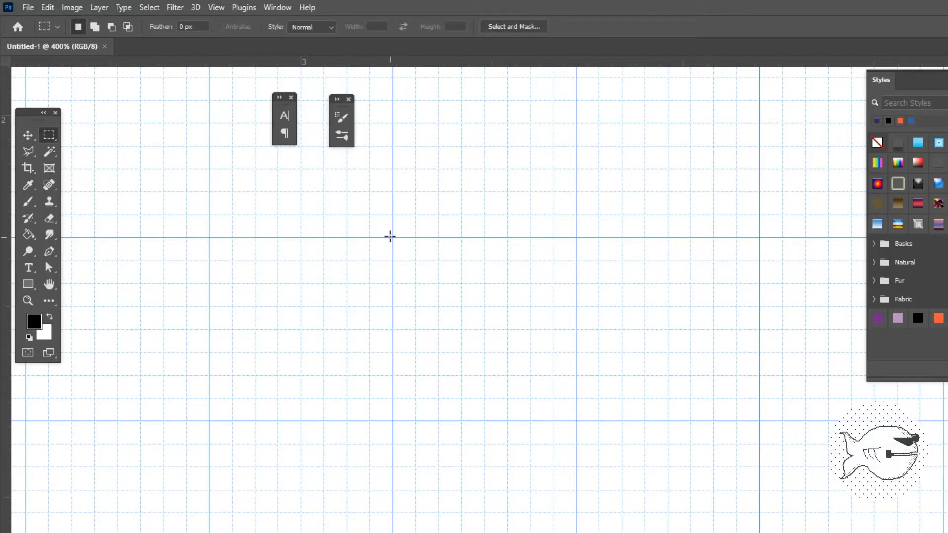
drag(390, 236, 578, 421)
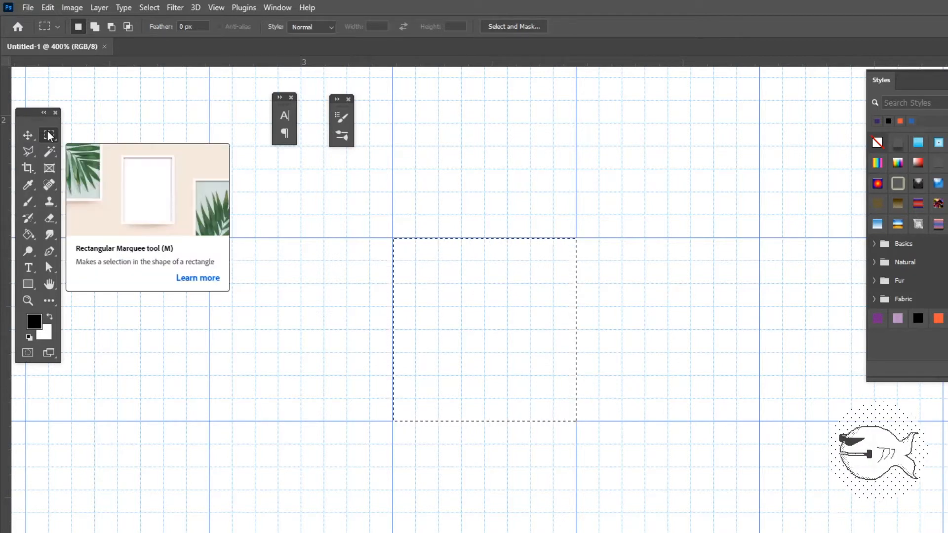
mouse_move(176, 12)
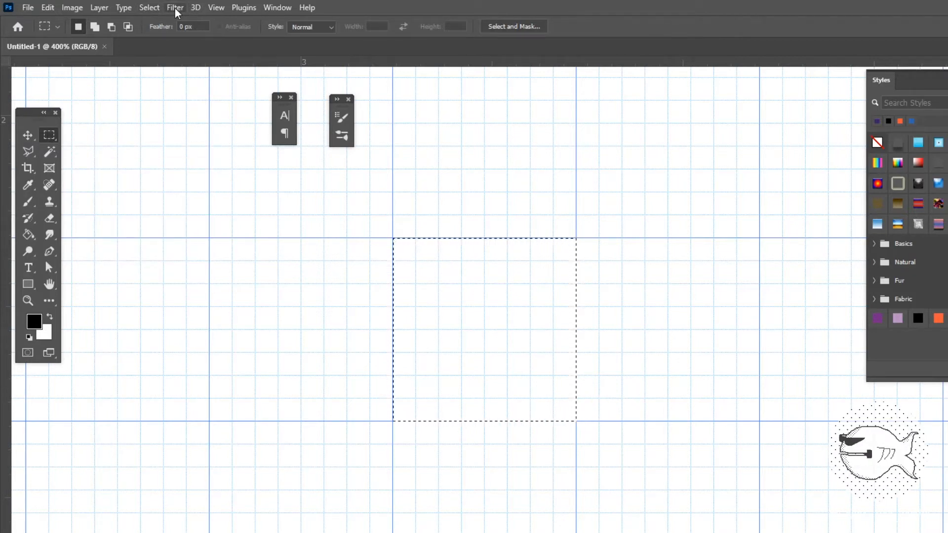
Step: Fill the selection with 6% Gaussian monochromatic noise via Add Noise
click(174, 7)
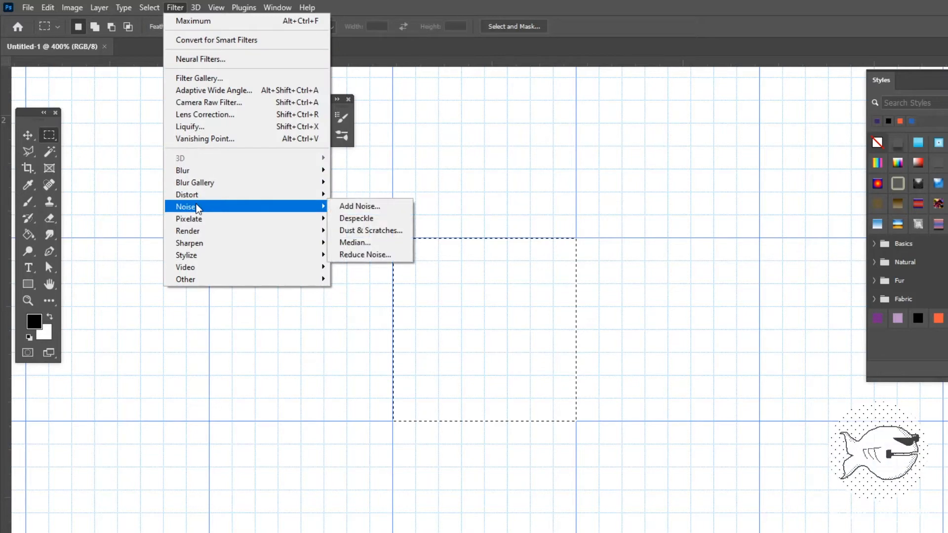
click(359, 206)
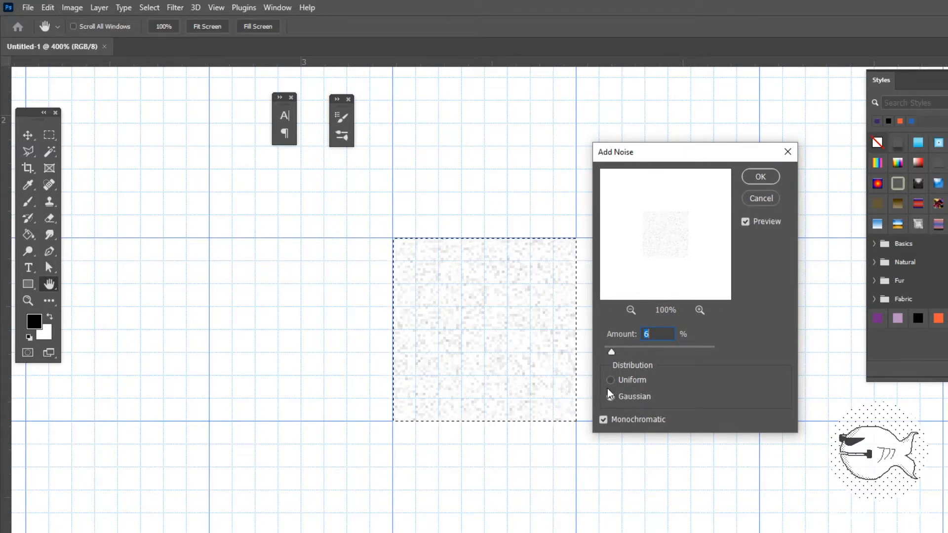
click(610, 396)
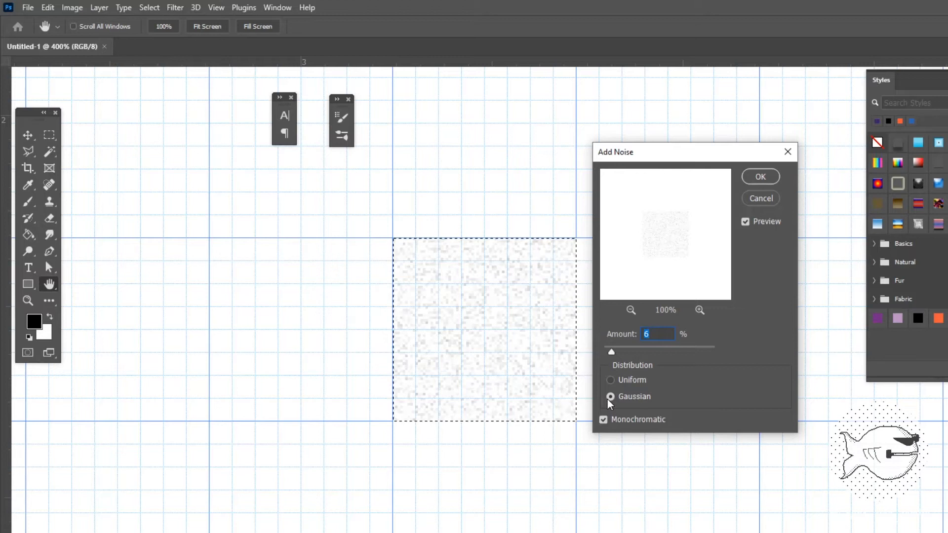
click(604, 419)
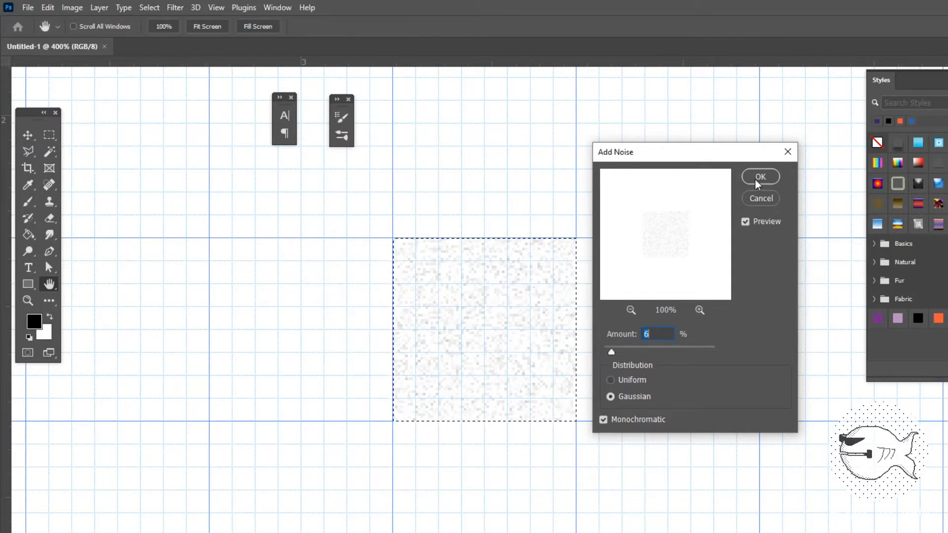
click(760, 177)
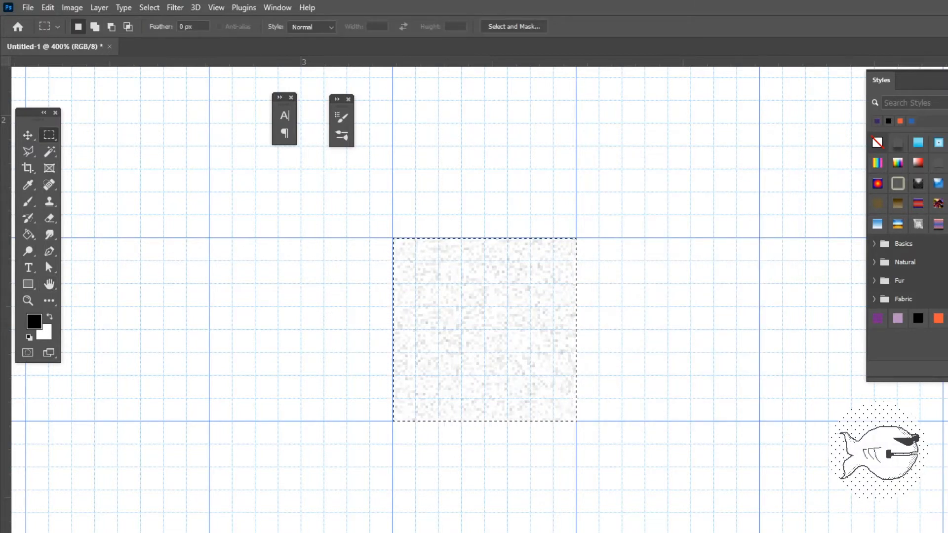
Step: Scale the noisy square down to 50% width and height, anchored top-left, and commit
click(47, 7)
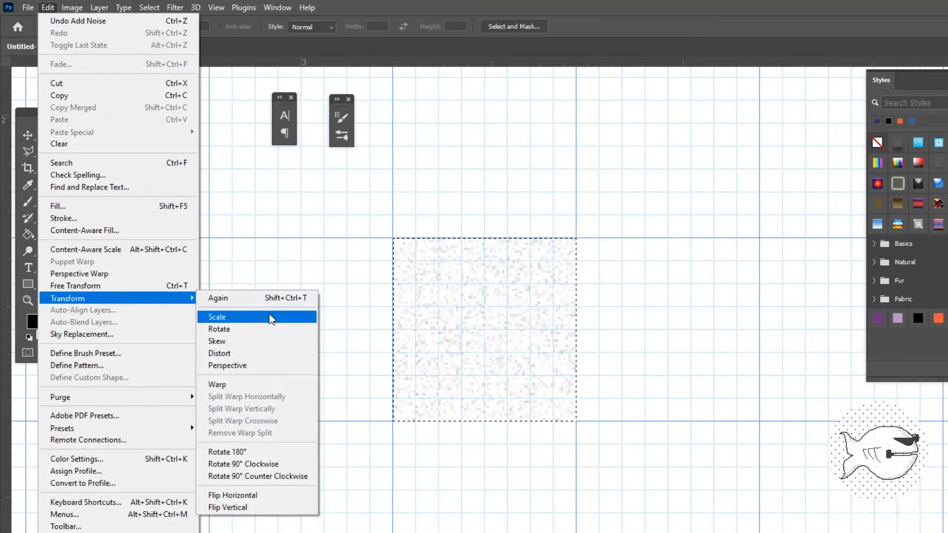
click(217, 317)
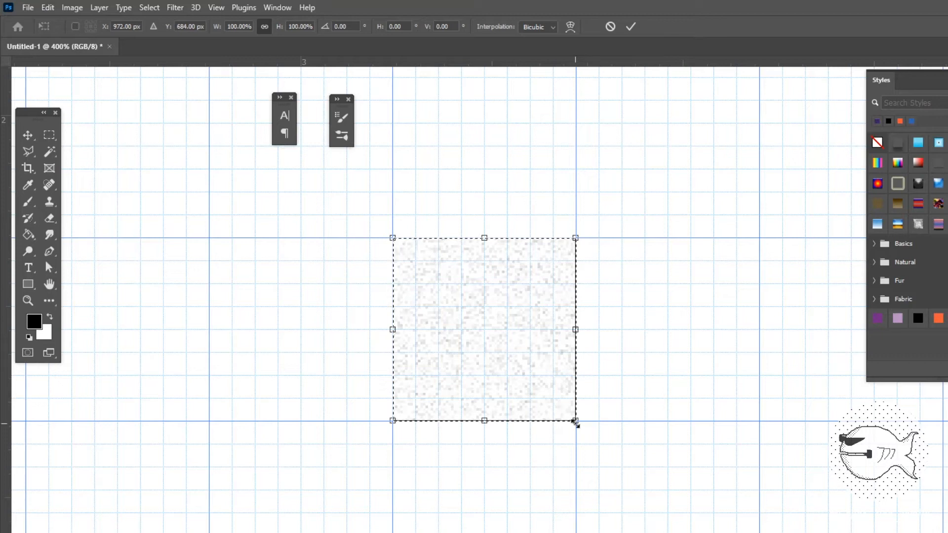
drag(575, 420, 481, 327)
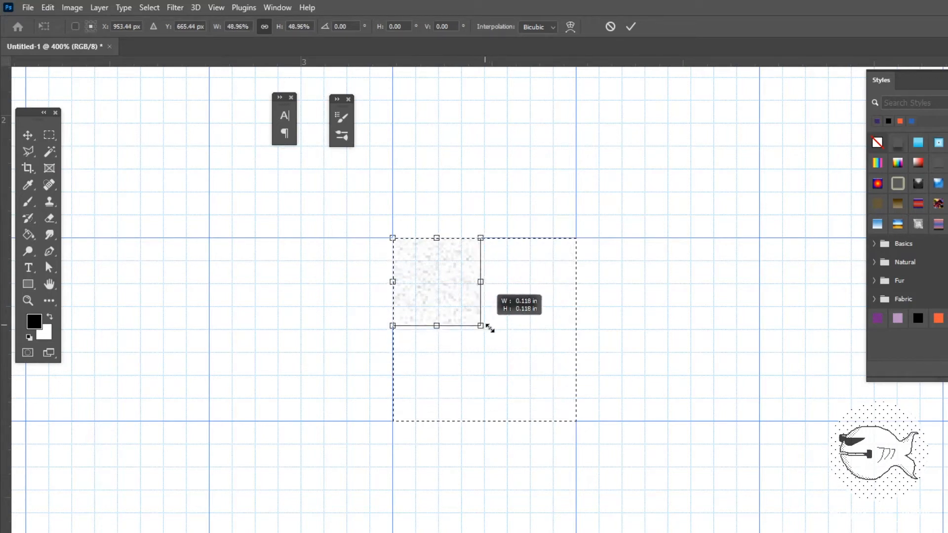
drag(481, 326, 488, 329)
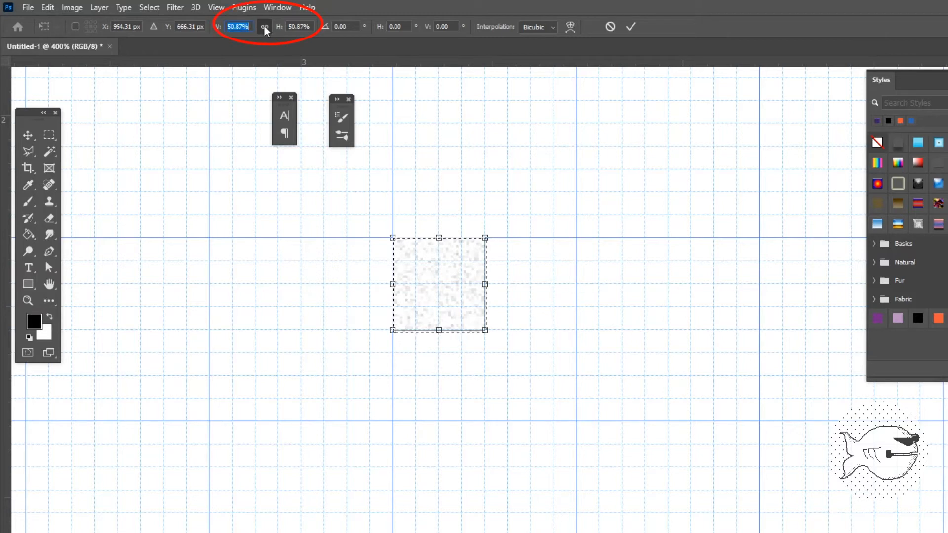
mouse_move(264, 26)
text(50)
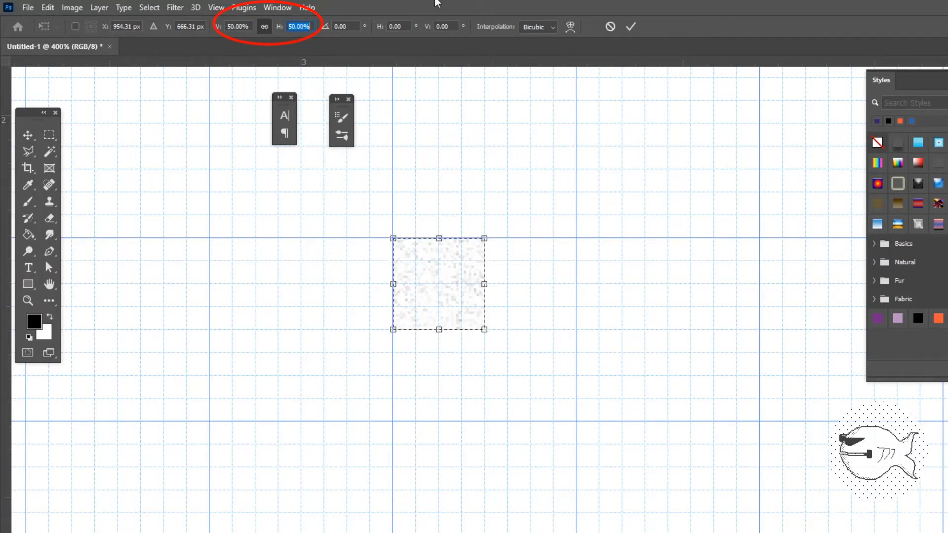
click(630, 26)
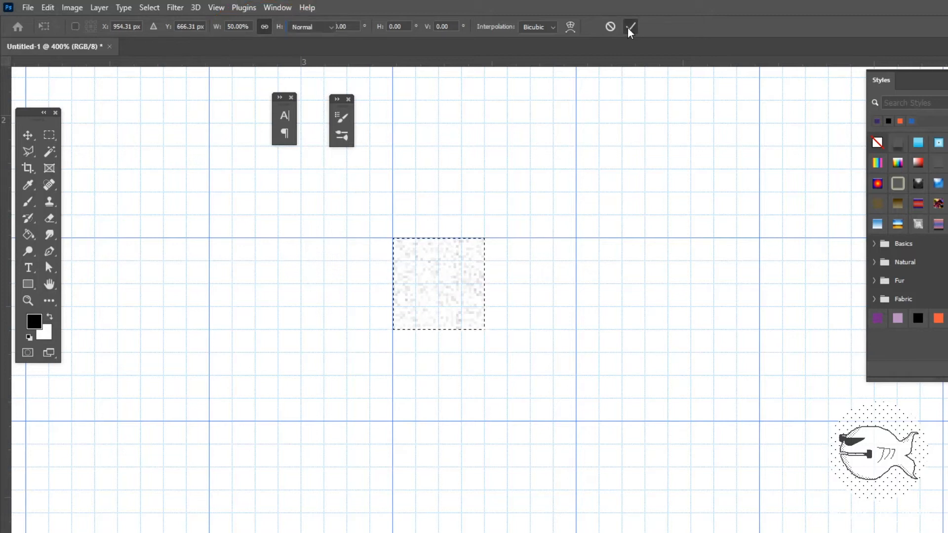
click(630, 25)
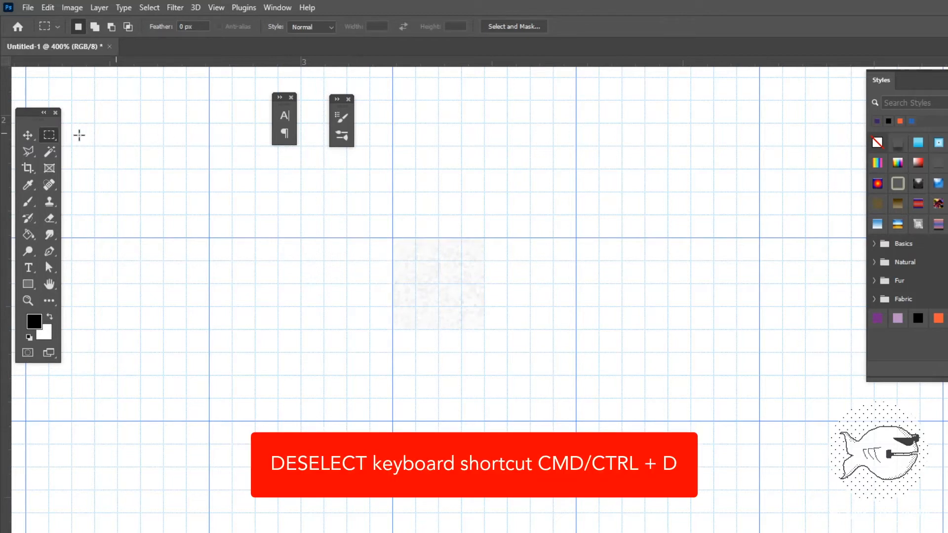
Step: Reselect exactly the smaller noise patch with a fresh marquee
key(ctrl+d)
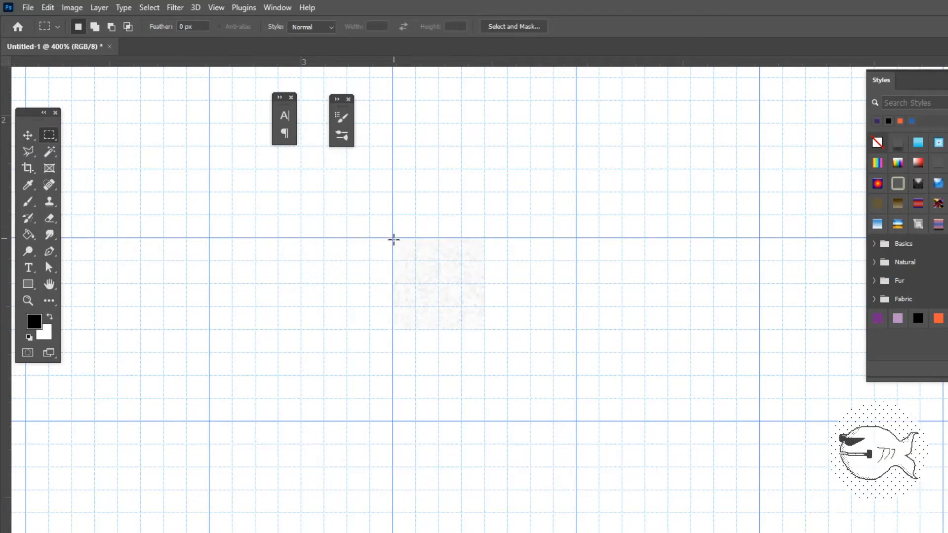
drag(393, 240, 484, 327)
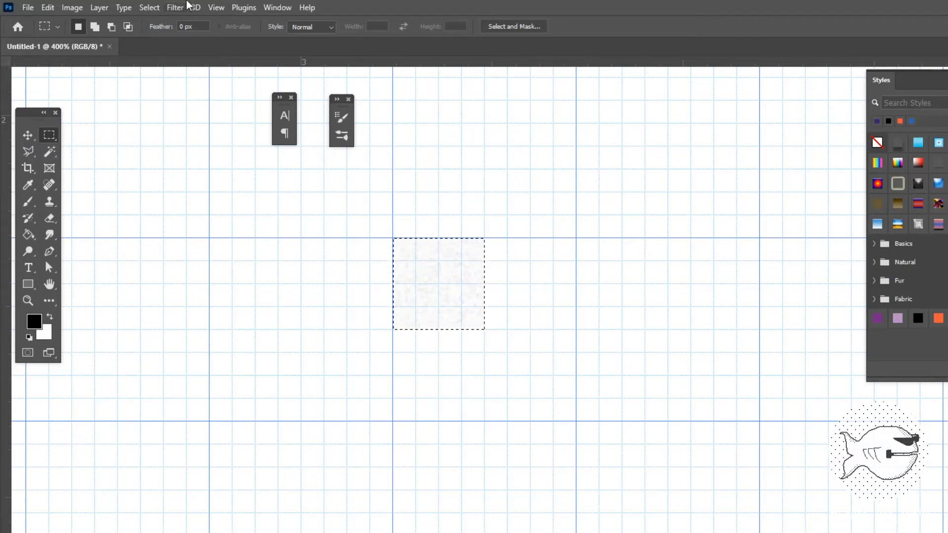
Step: Save the patch as a custom pattern named 'light texture'
click(47, 7)
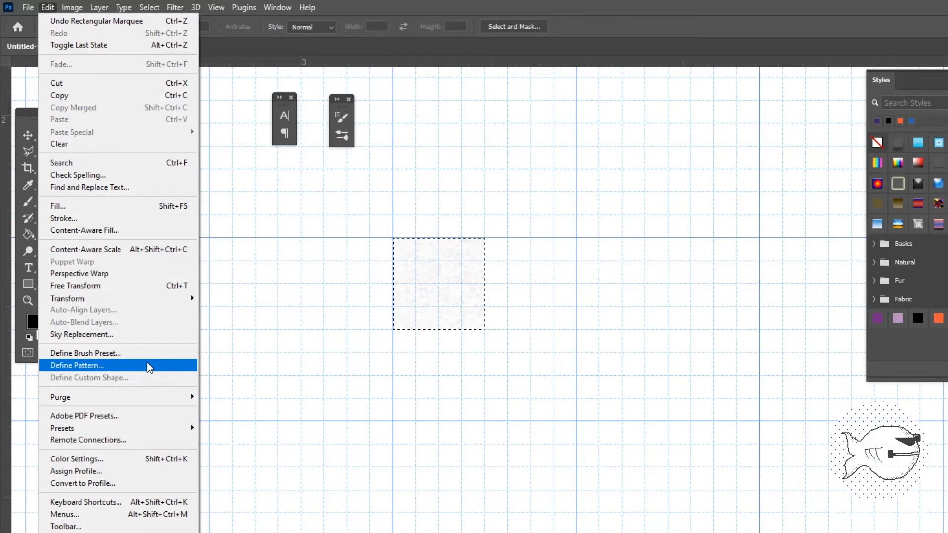
click(77, 366)
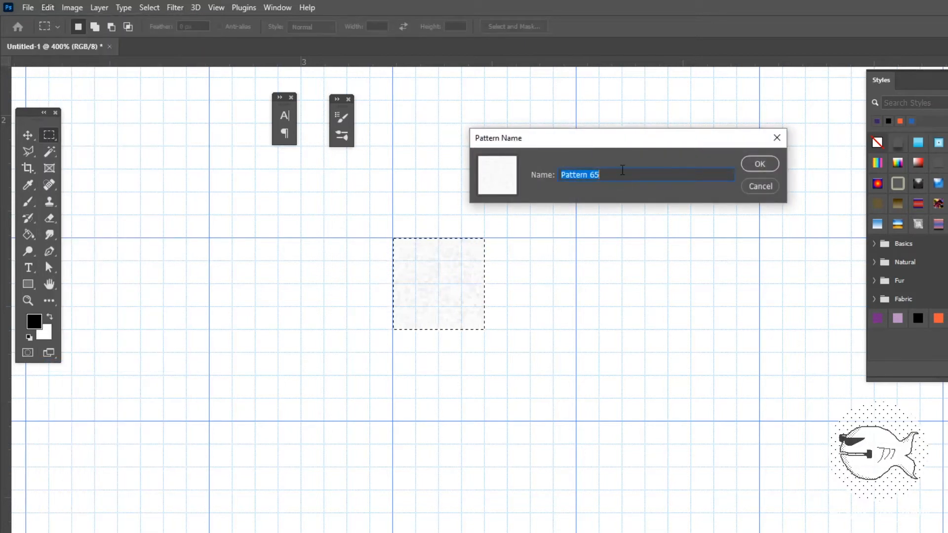
text(light texture)
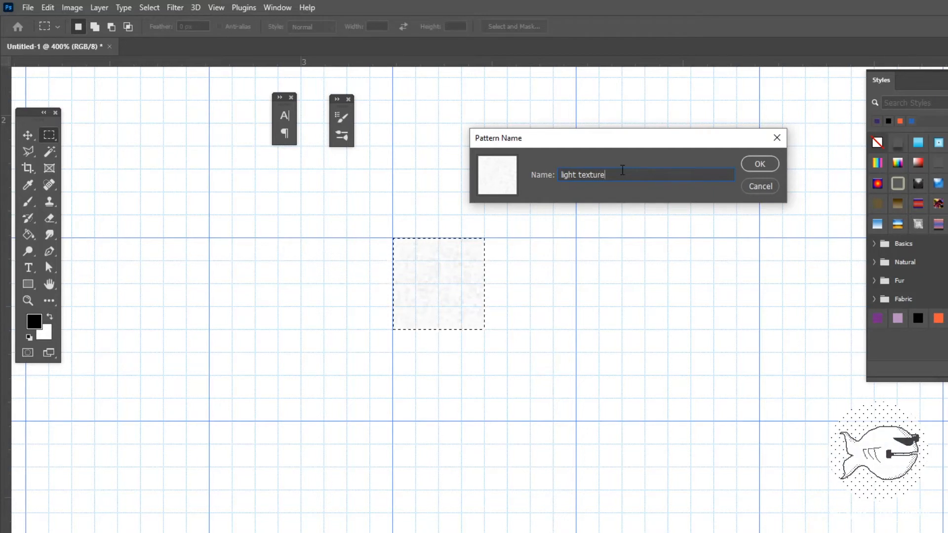
click(759, 163)
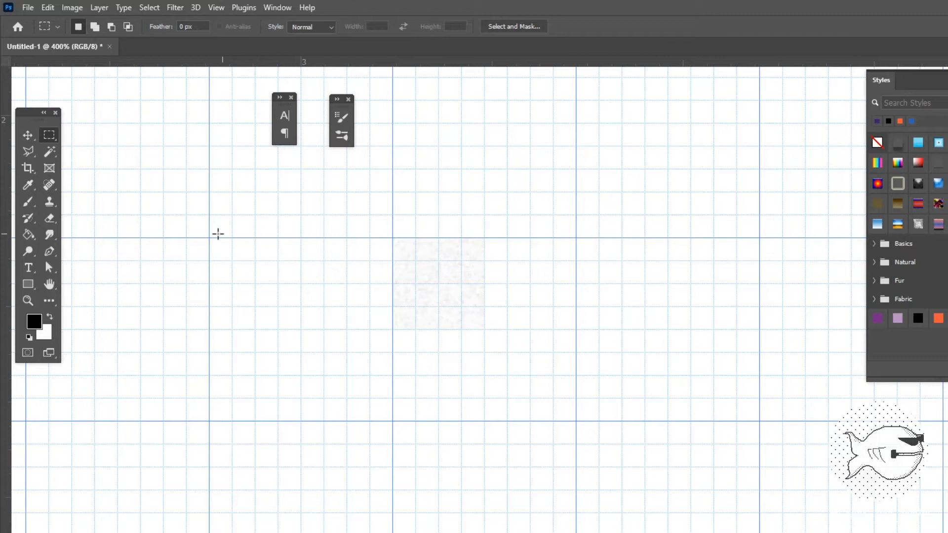
mouse_move(50, 135)
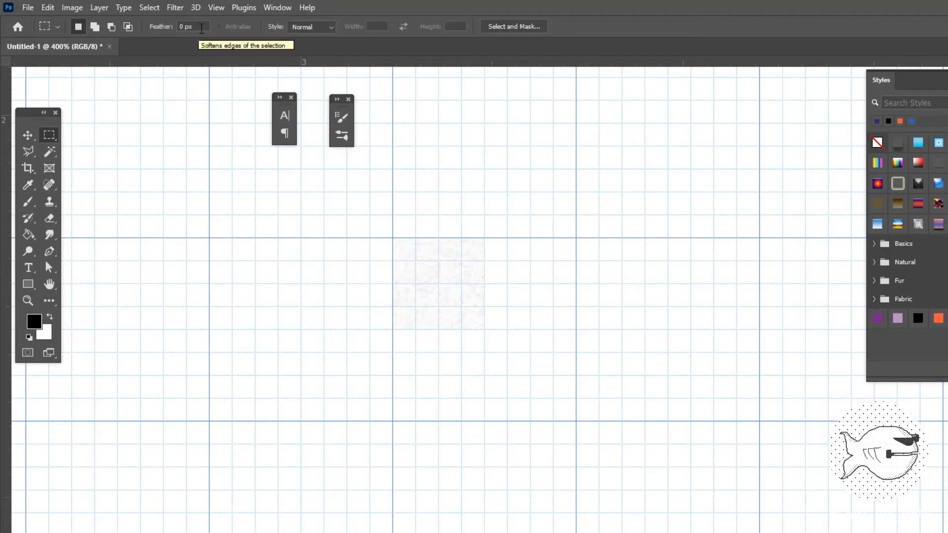
Step: With 2 px feather, fill the thin vertical bar selection with light grey #cccccc
text(2)
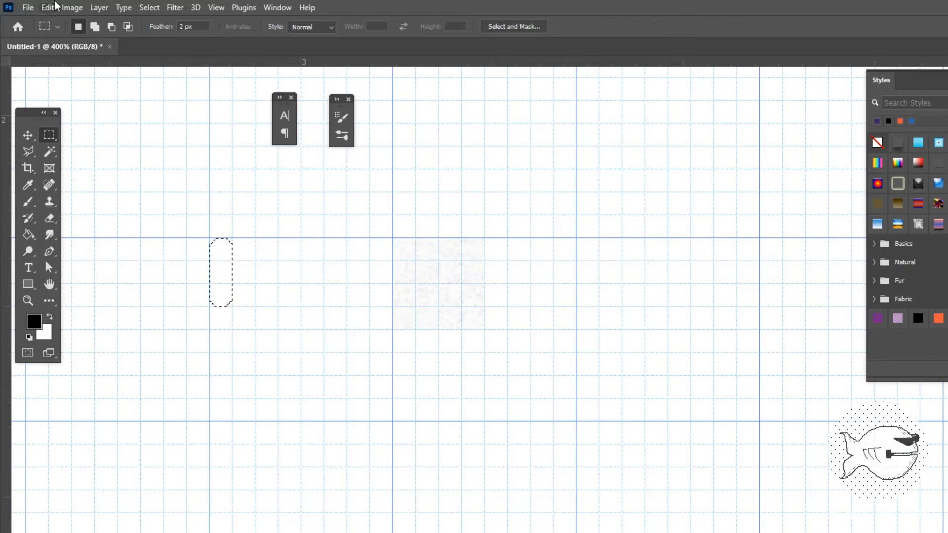
click(47, 7)
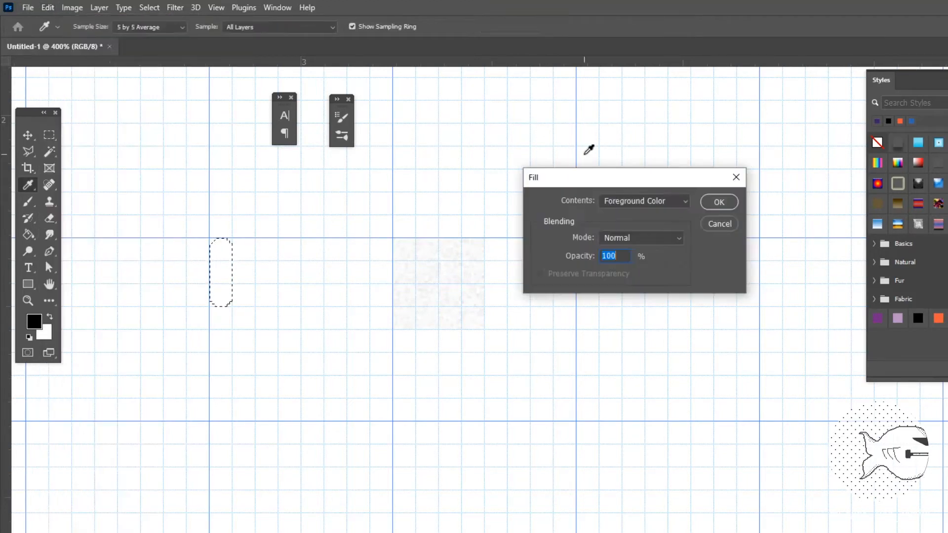
click(643, 200)
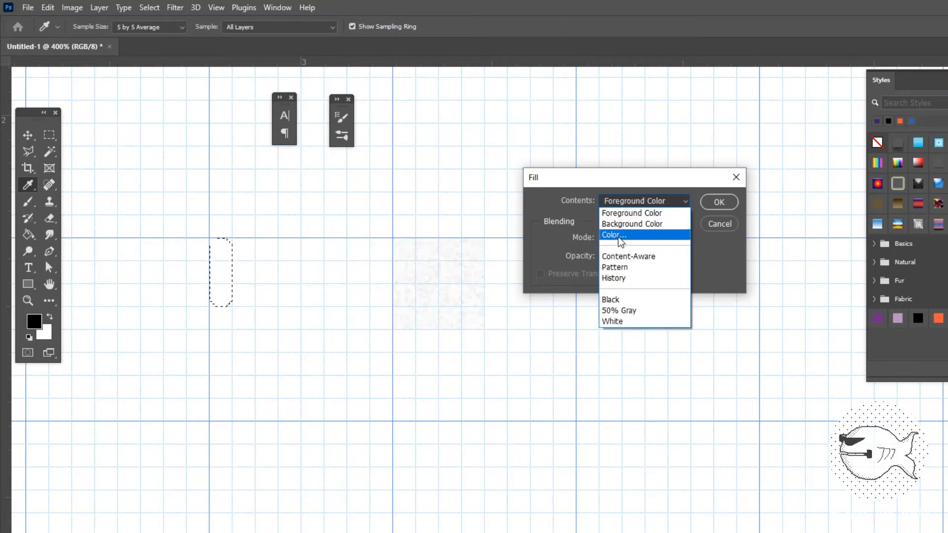
click(612, 235)
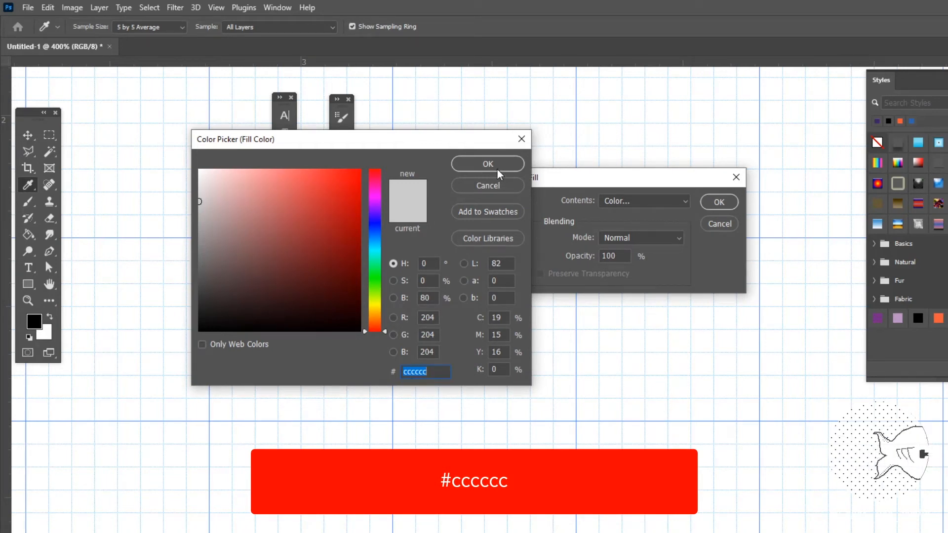
click(486, 163)
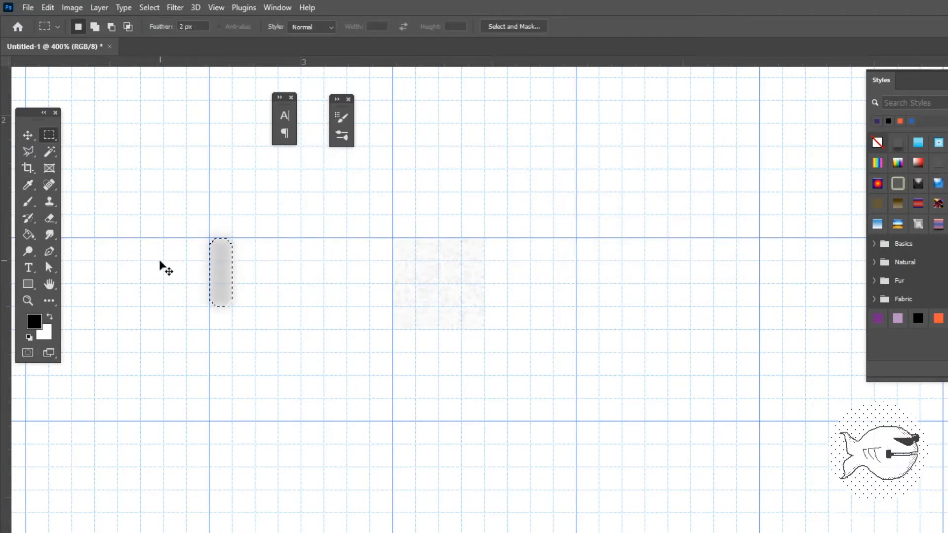
mouse_move(150, 272)
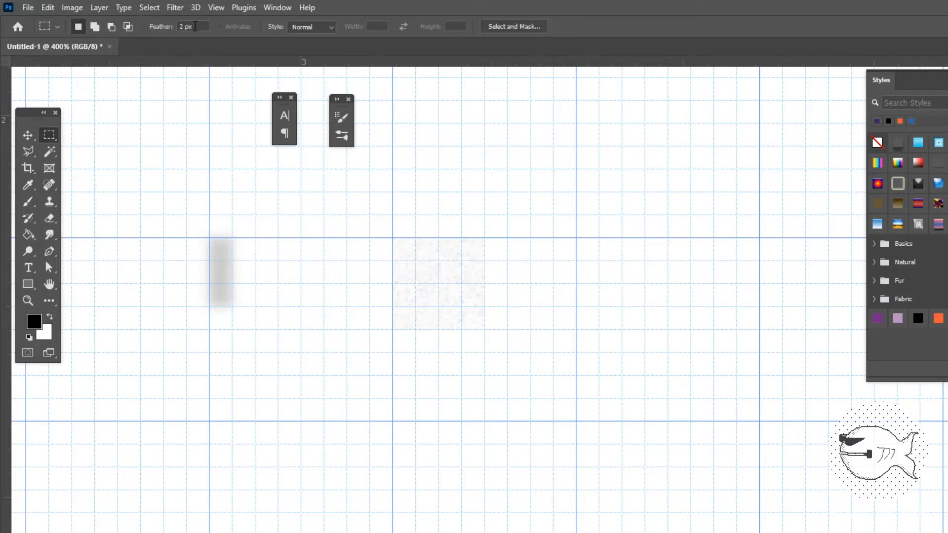
Step: Reset feather to 0 and select a rectangle around the soft grey bar
text(0)
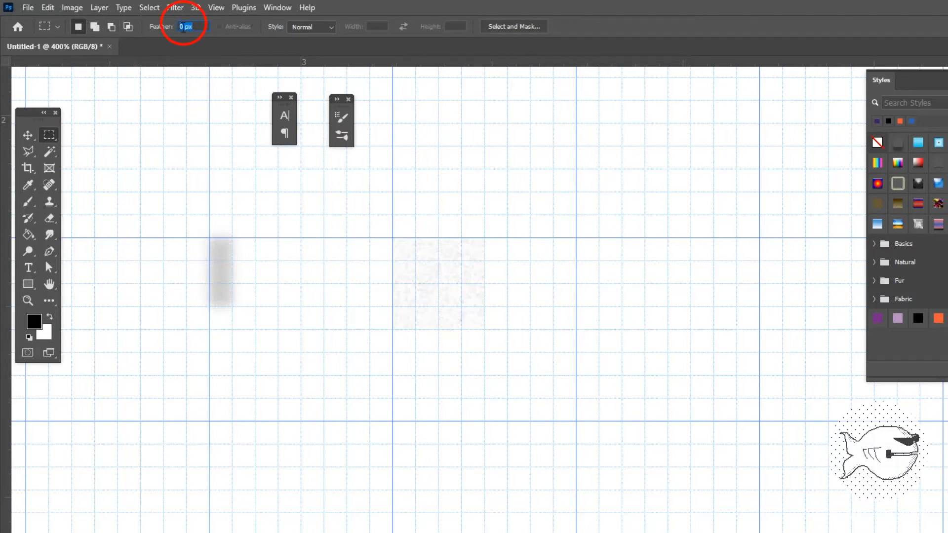
drag(188, 195, 254, 333)
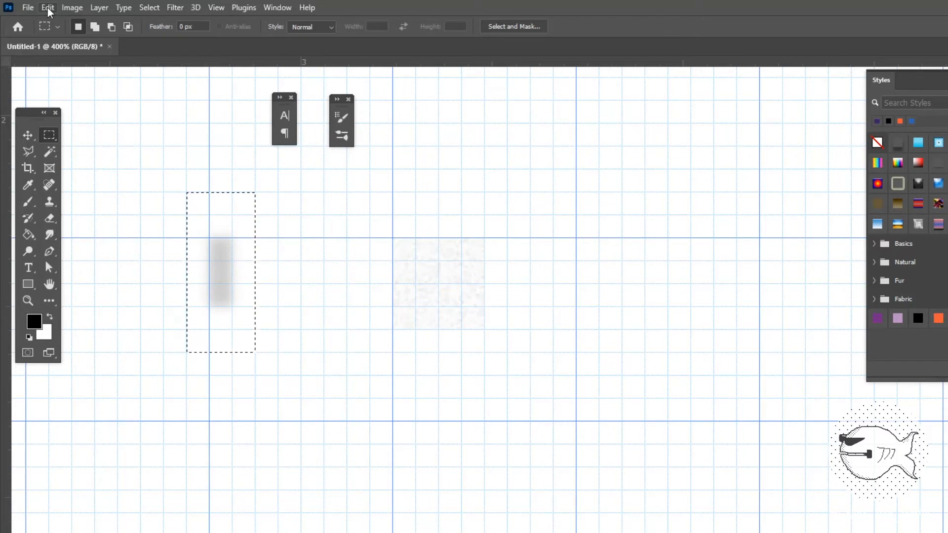
Step: Define the selection as a brush preset named 'magic marker brush01'
click(46, 6)
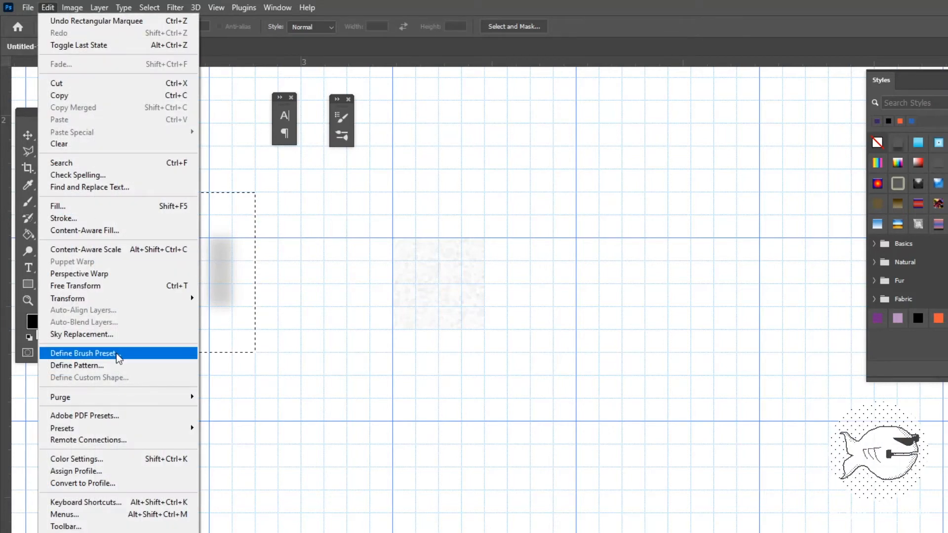
click(83, 353)
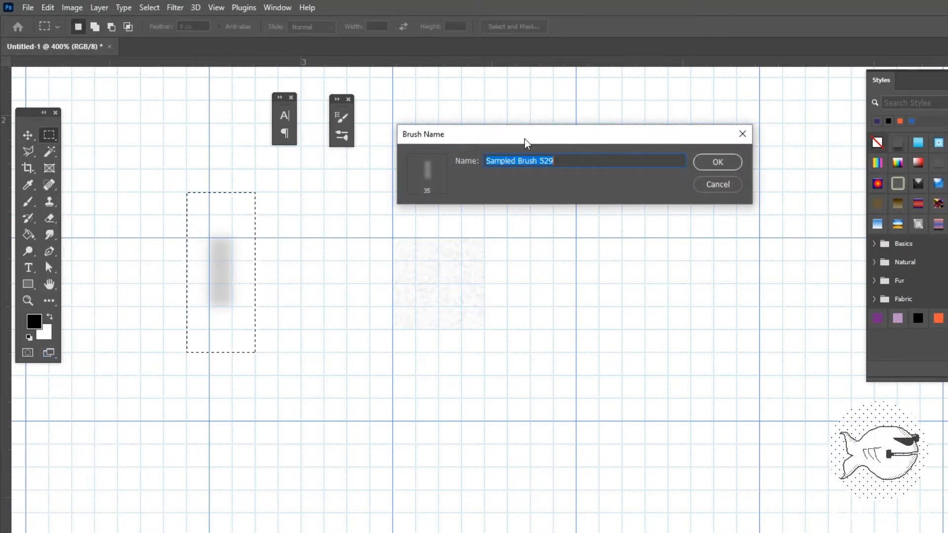
text(magic)
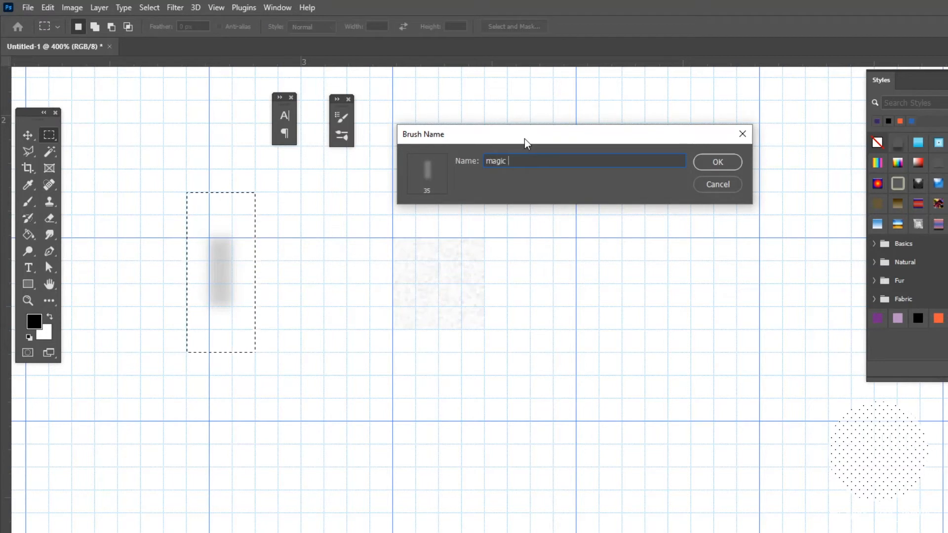
text(marker br)
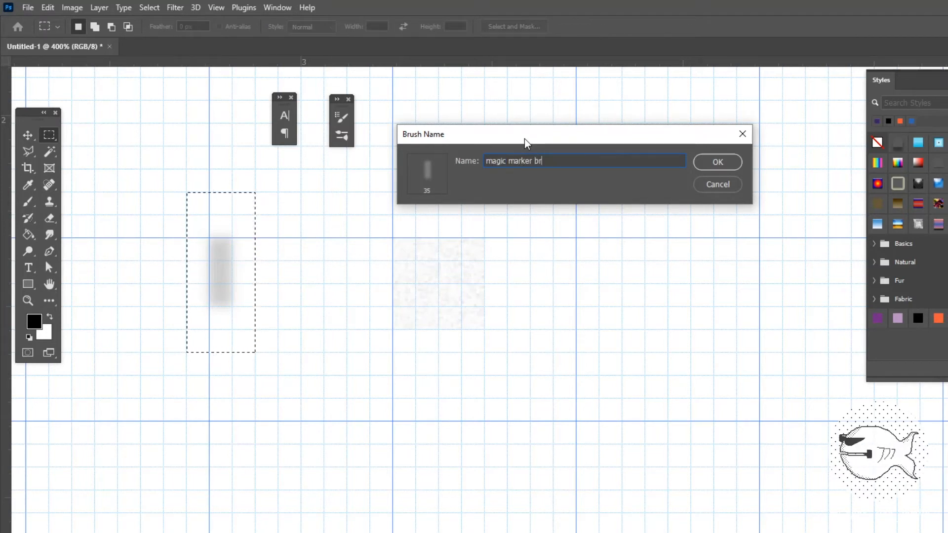
text(ush)
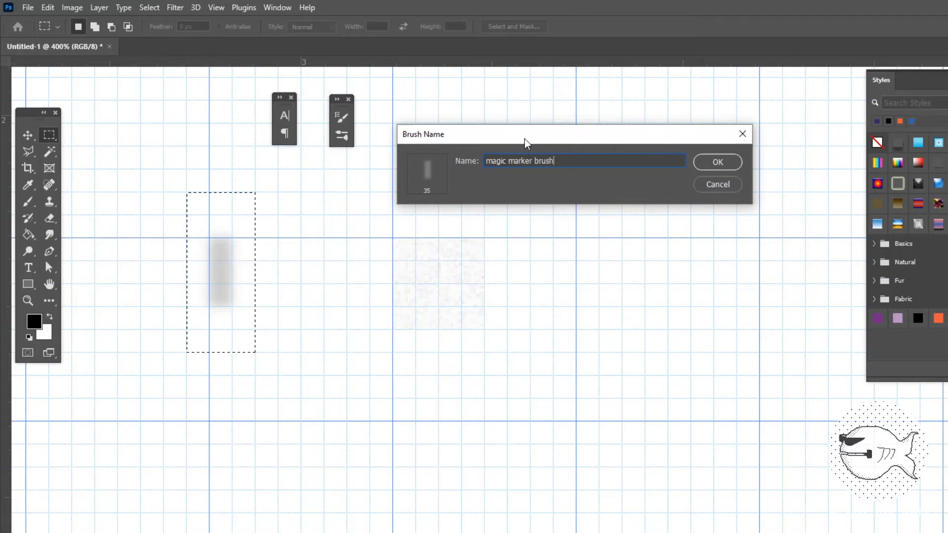
text(01)
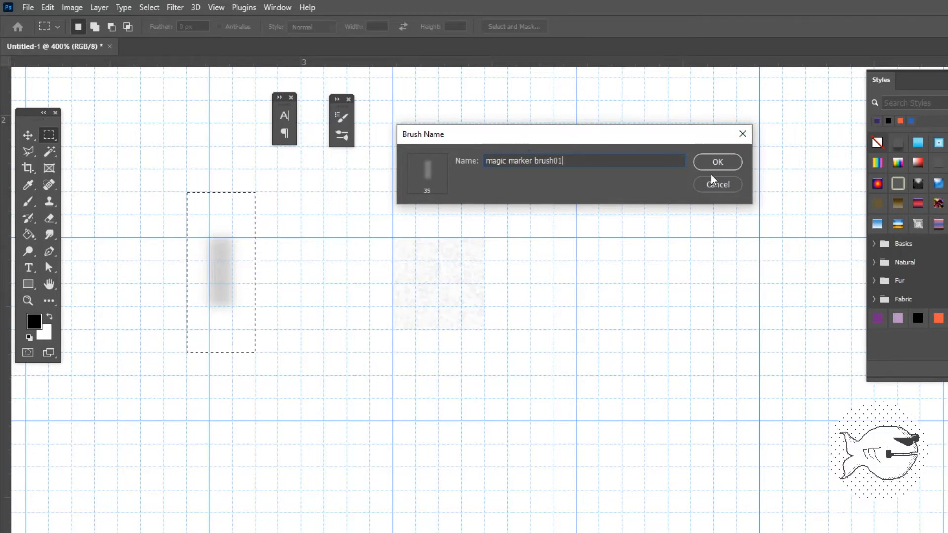
click(717, 162)
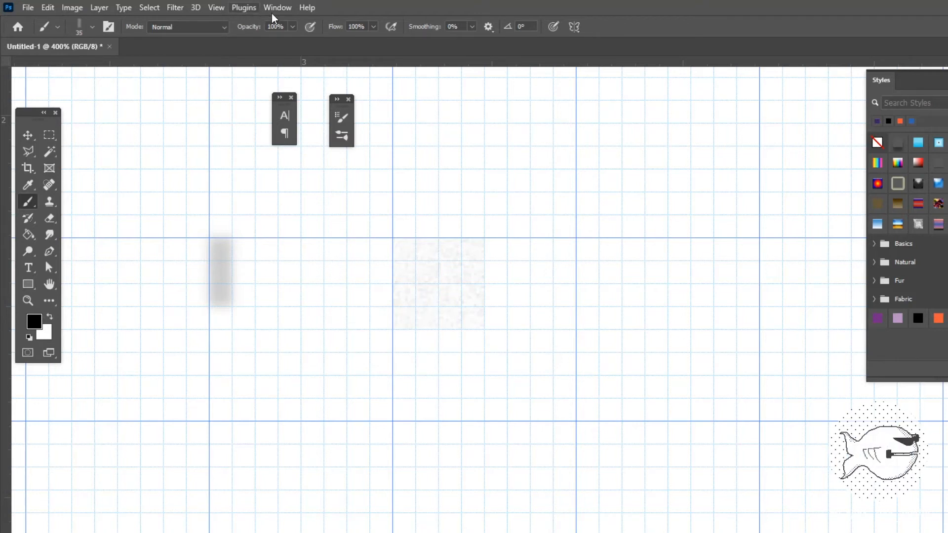
click(276, 7)
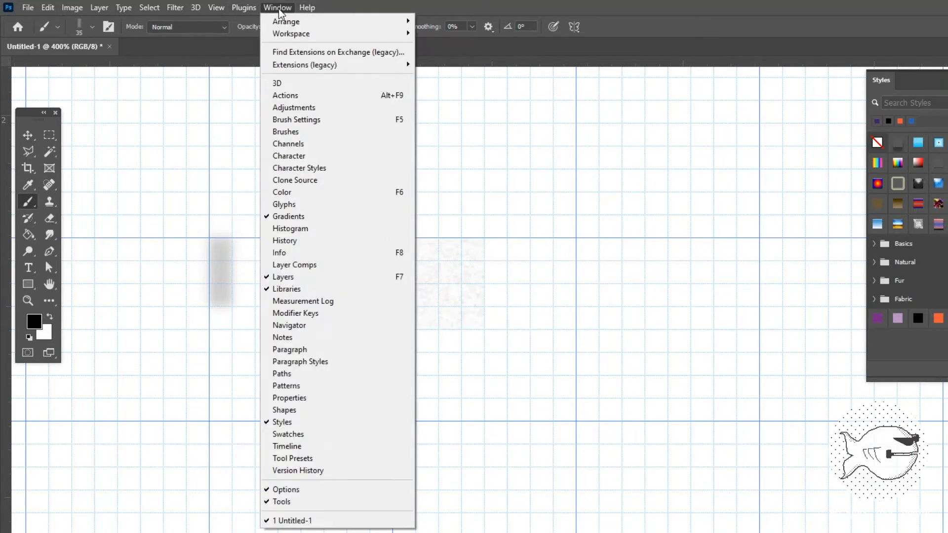
Step: In Brush Settings, lower the new brush's spacing from 10% to 1%
click(296, 120)
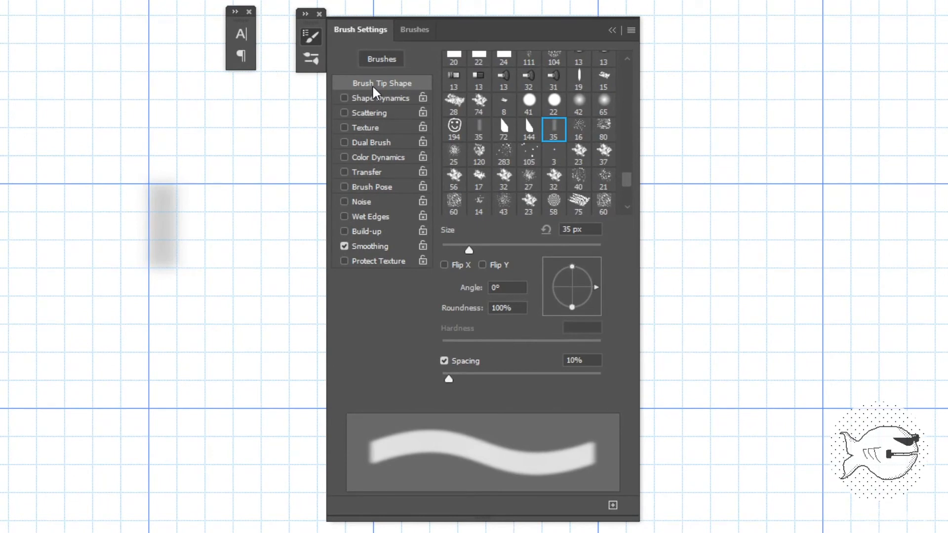
mouse_move(452, 385)
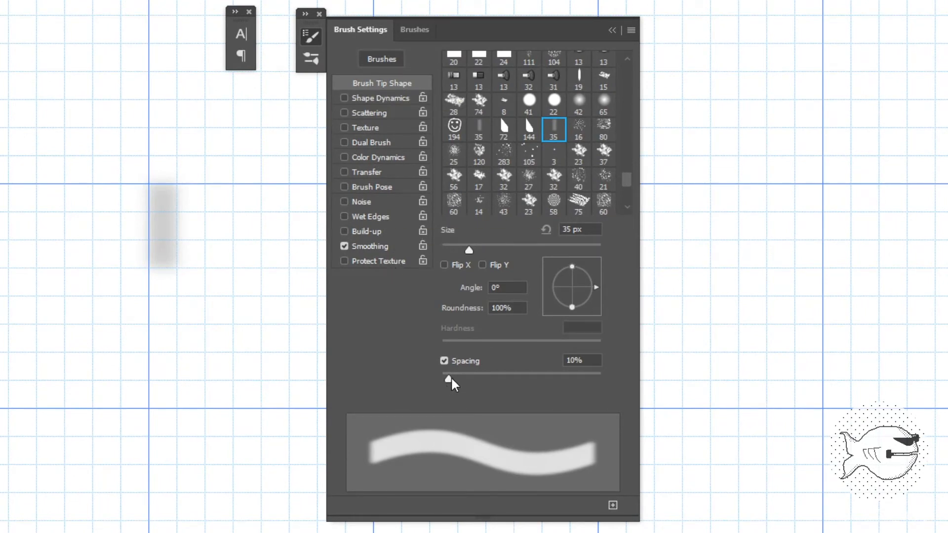
drag(448, 379, 441, 379)
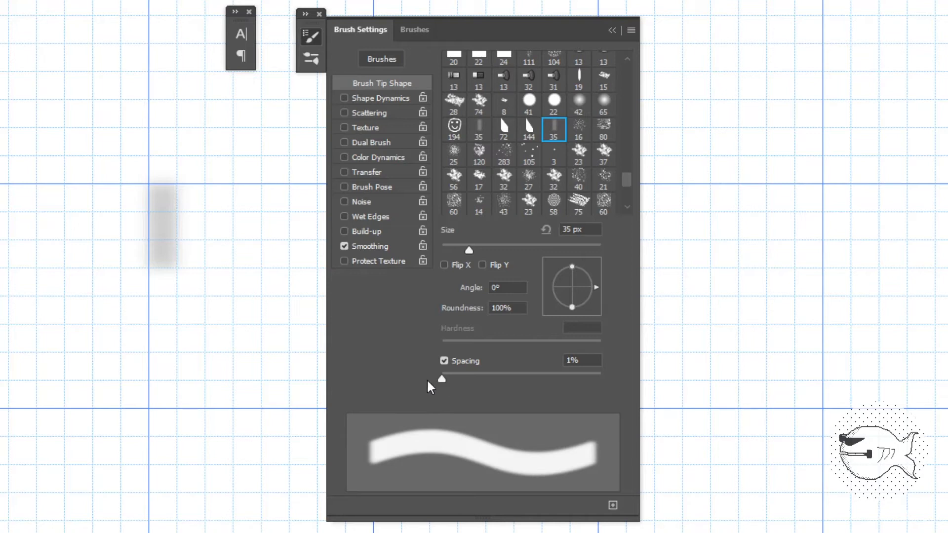
mouse_move(376, 461)
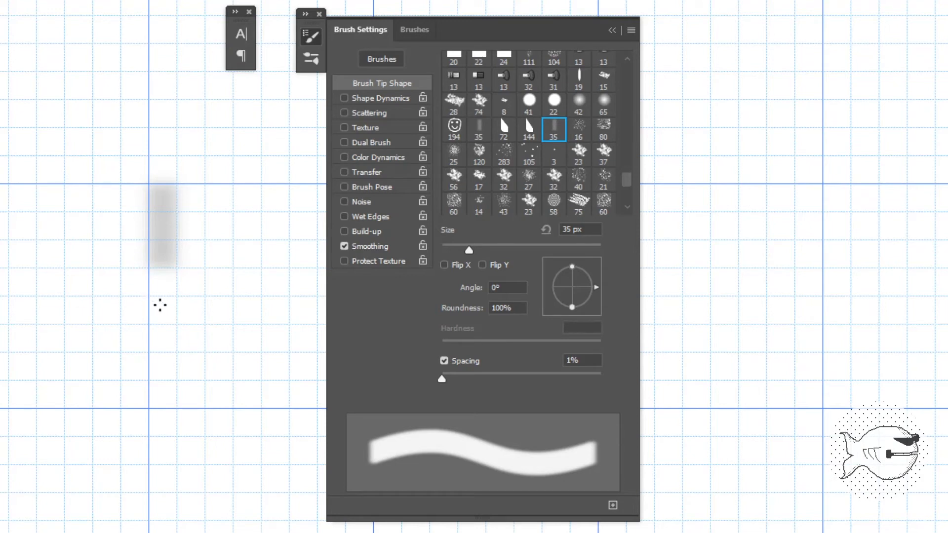
mouse_move(256, 315)
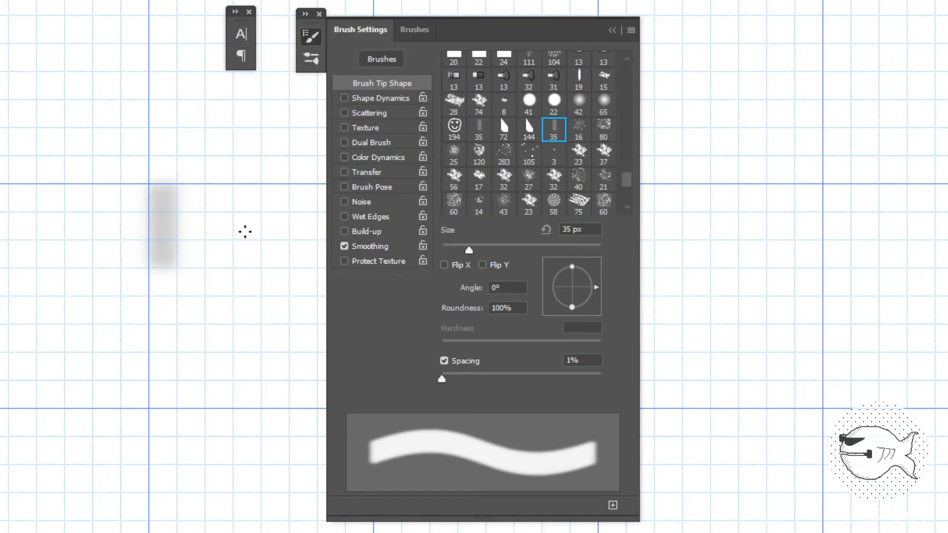
mouse_move(609, 350)
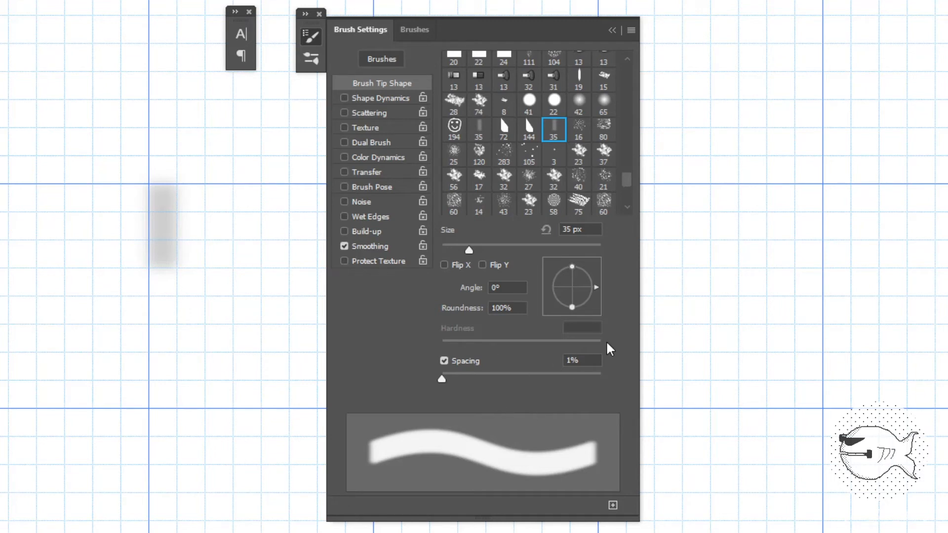
mouse_move(607, 348)
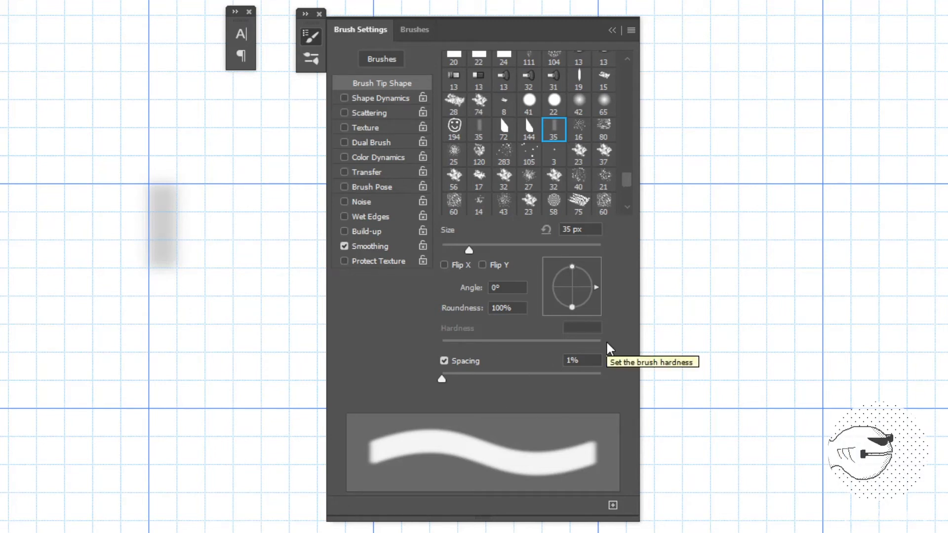
mouse_move(612, 304)
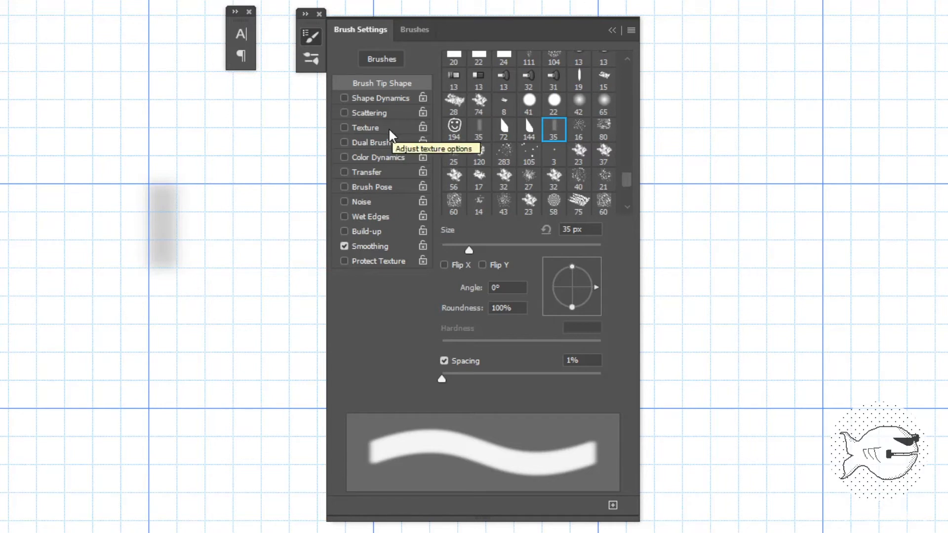
mouse_move(365, 131)
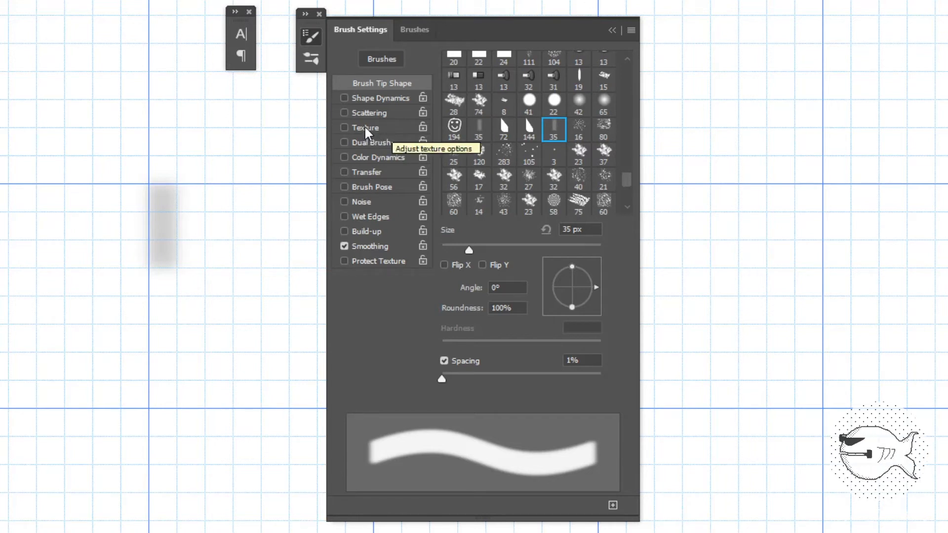
Step: Enable the noise texture with brightness -70, contrast -50 and Multiply blending
click(343, 128)
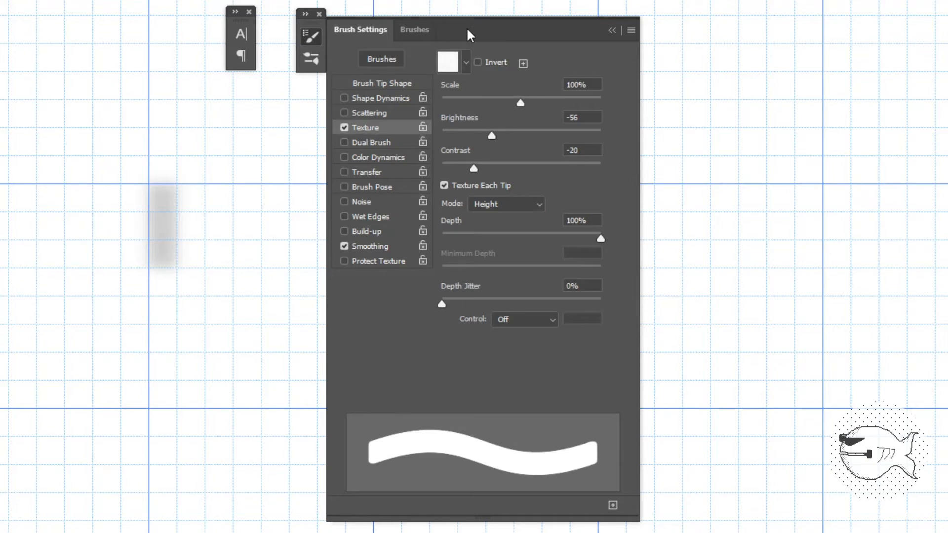
mouse_move(468, 67)
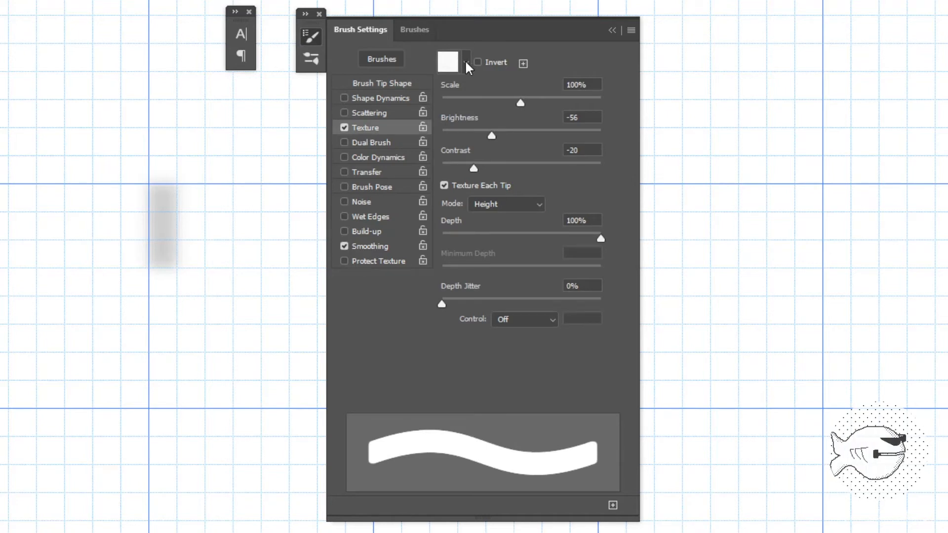
mouse_move(465, 65)
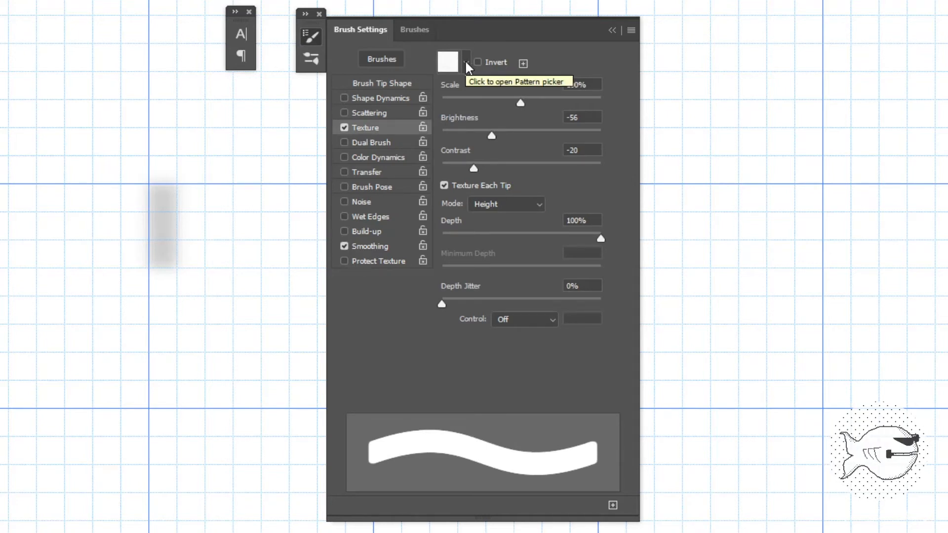
click(465, 62)
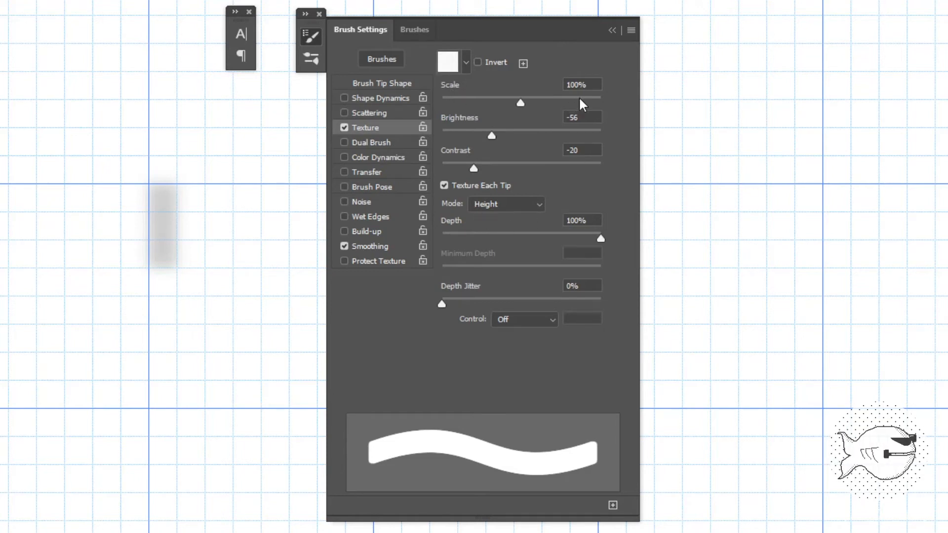
mouse_move(515, 114)
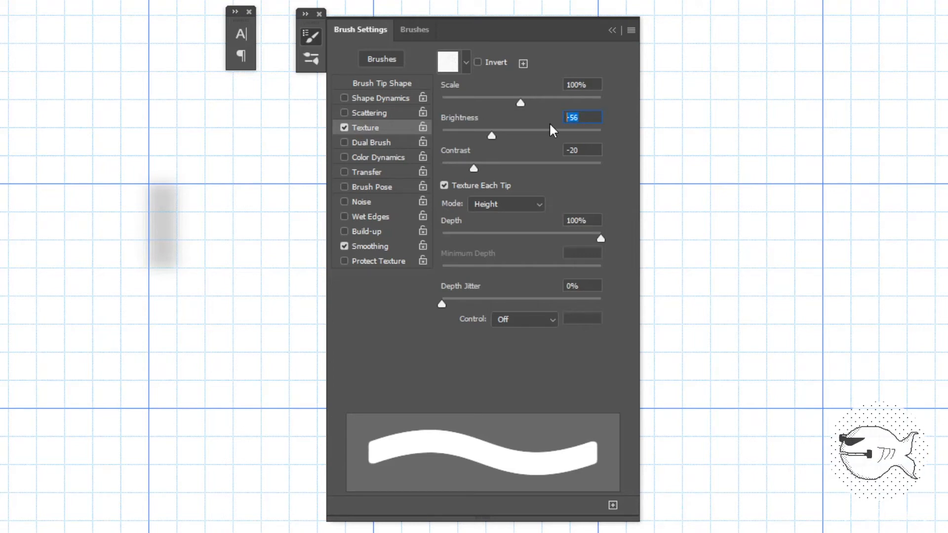
drag(491, 135, 482, 135)
text(-50)
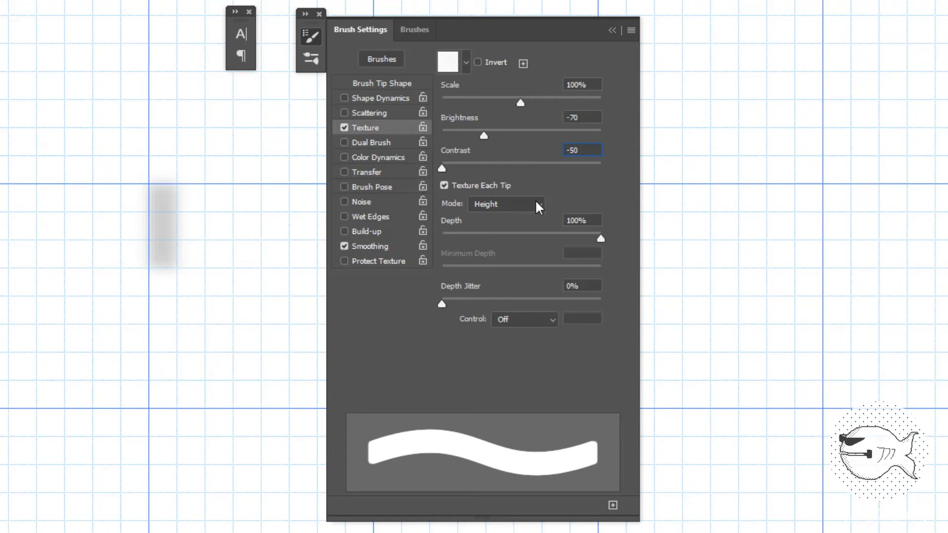
mouse_move(538, 208)
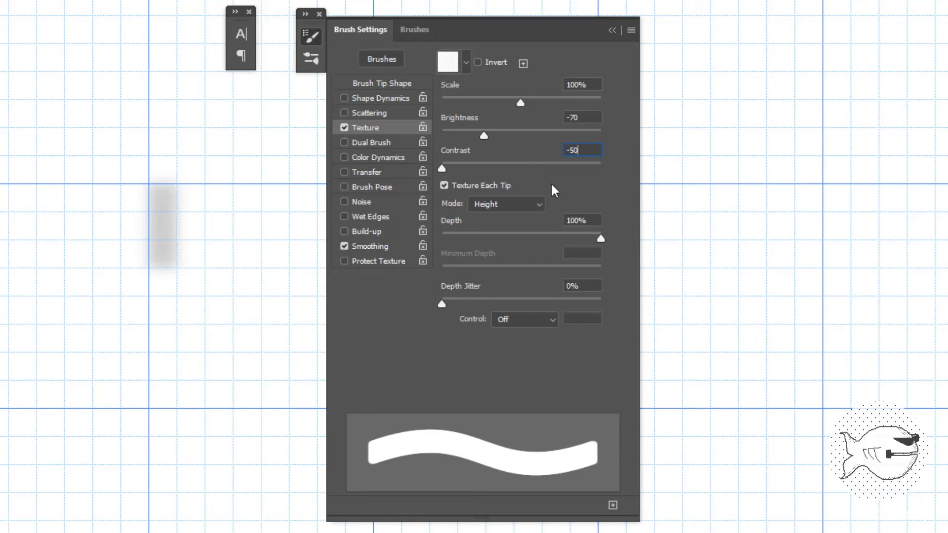
click(505, 203)
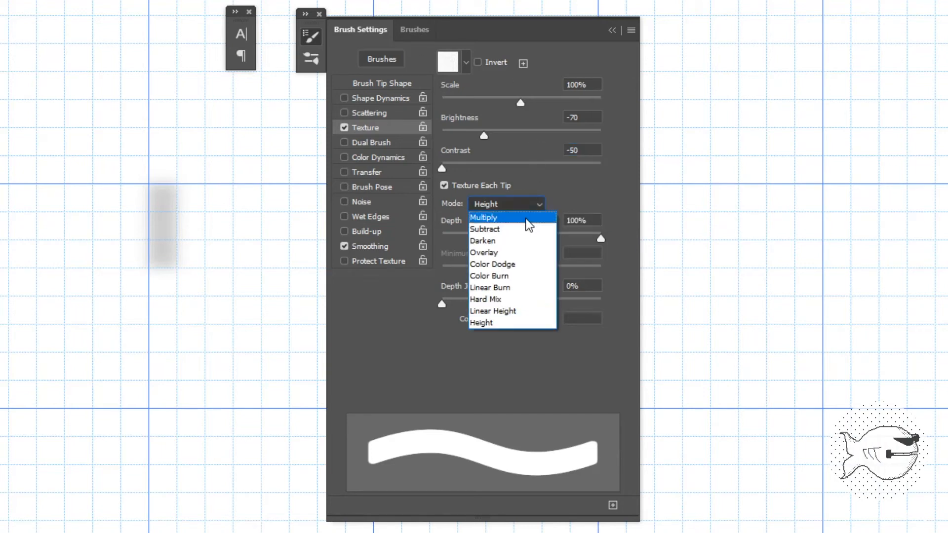
click(483, 217)
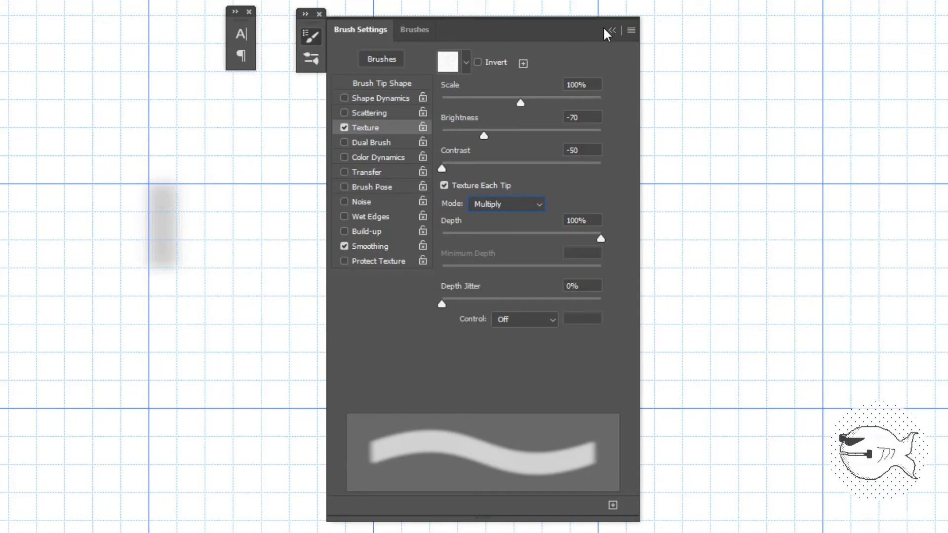
Step: Close Brush Settings, paint a first black test stroke and turn off Snap To Grid
click(610, 31)
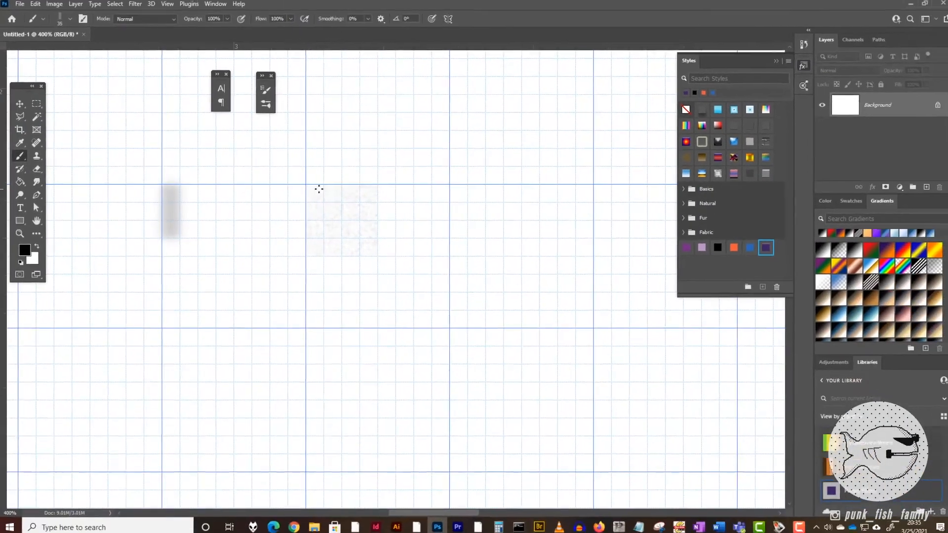
drag(314, 181, 616, 284)
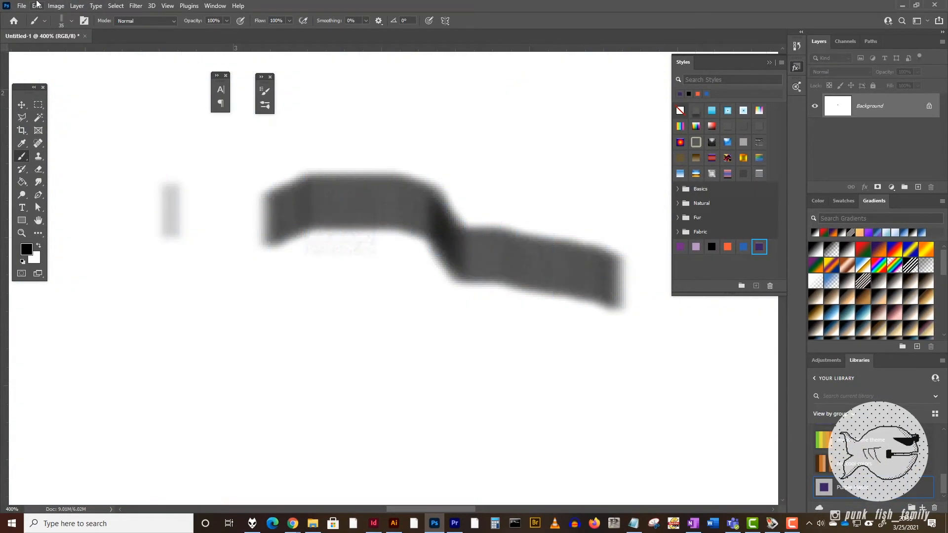
click(168, 6)
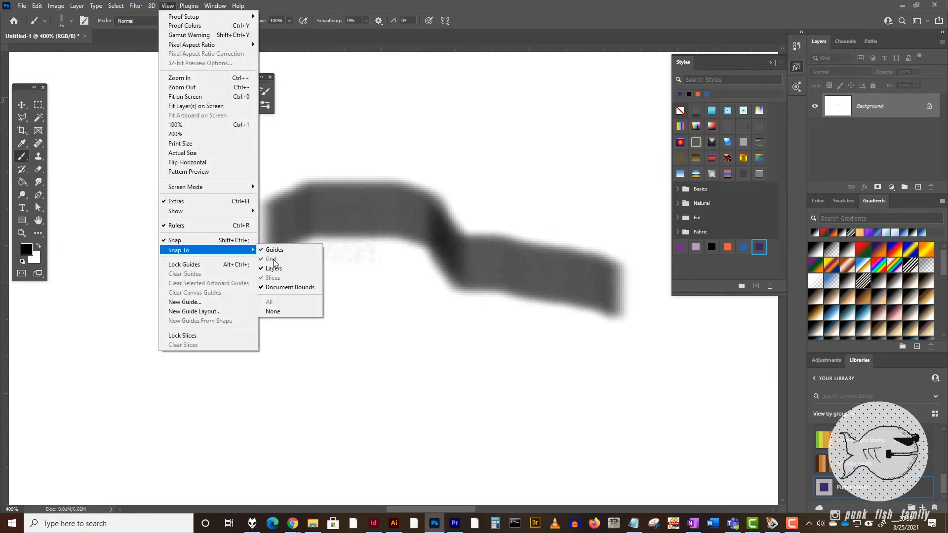
click(274, 250)
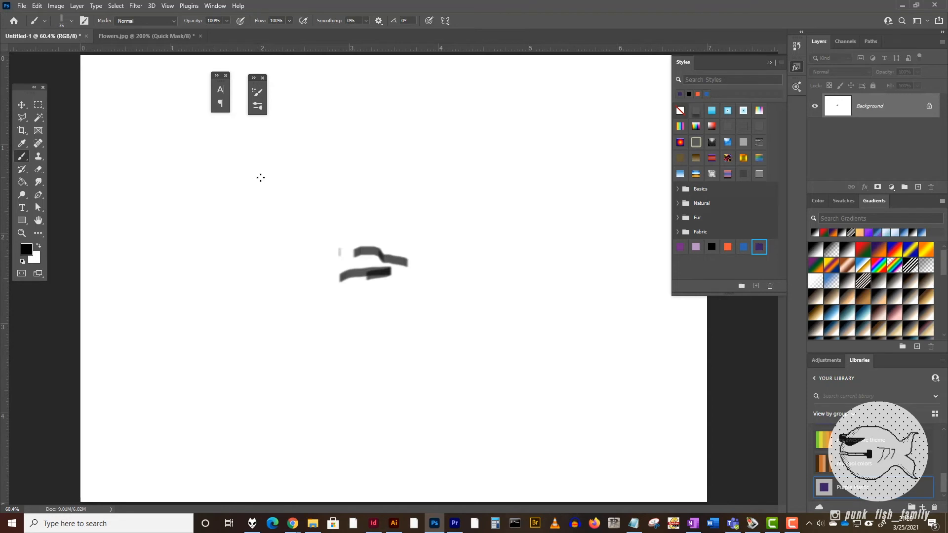
Step: Paint two more black marker strokes near the top of the canvas
drag(256, 176, 429, 175)
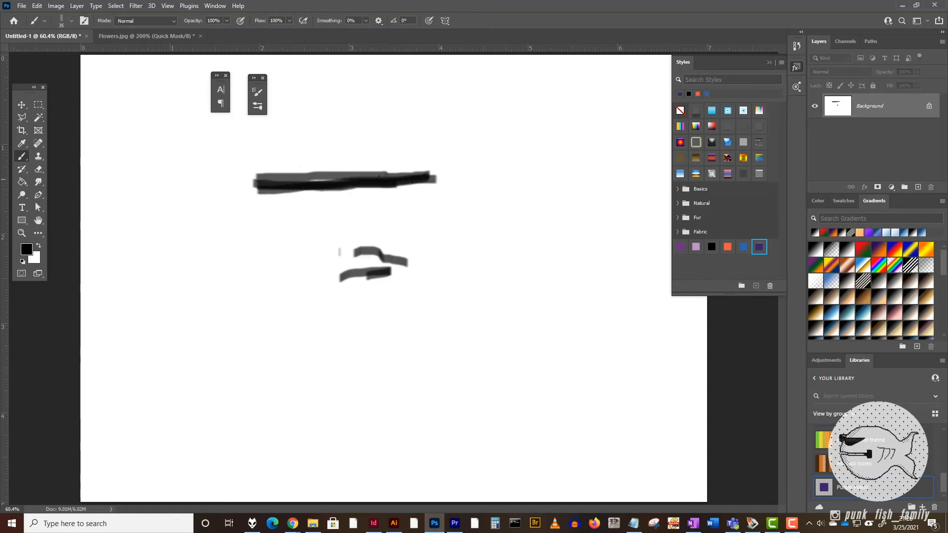
drag(268, 197, 390, 198)
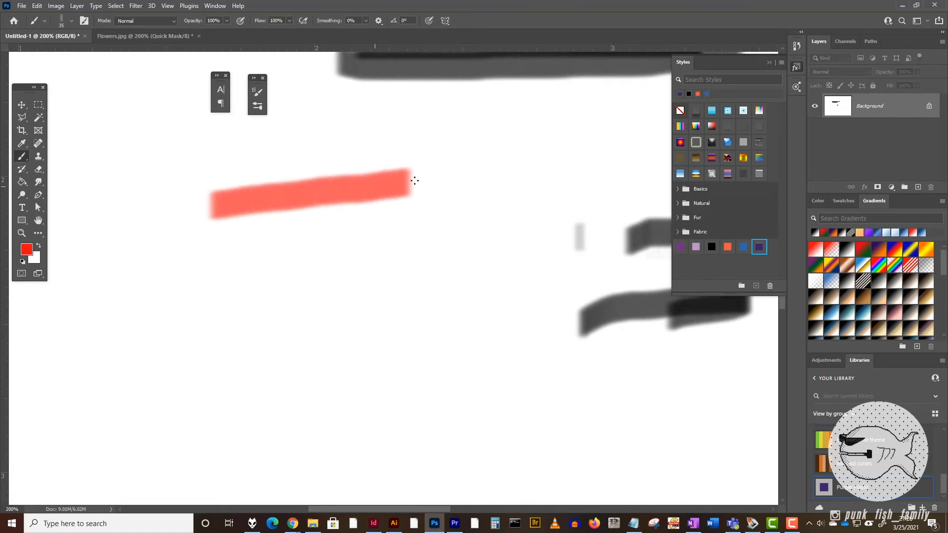
Step: Paint overlapping red strokes, then set paint opacity to 33% in Multiply mode
drag(423, 175, 194, 245)
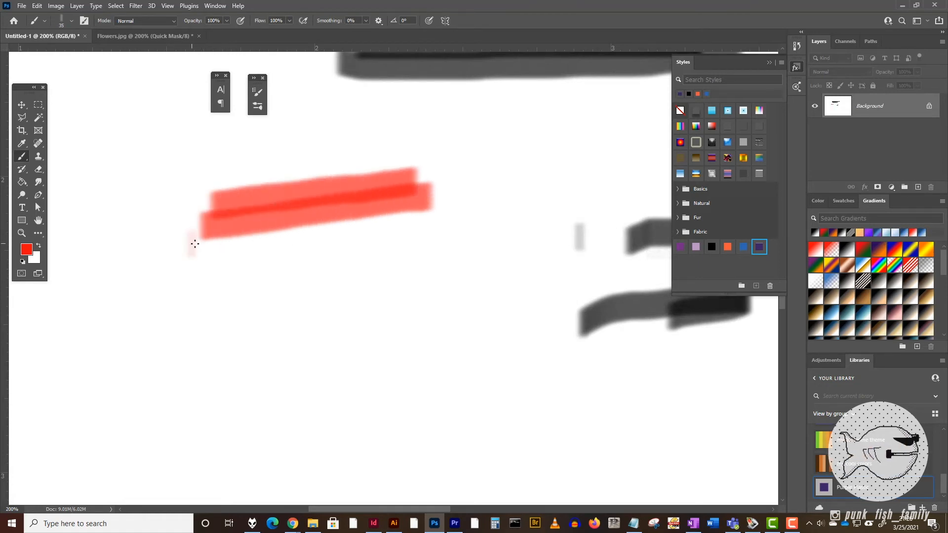
drag(194, 245, 453, 222)
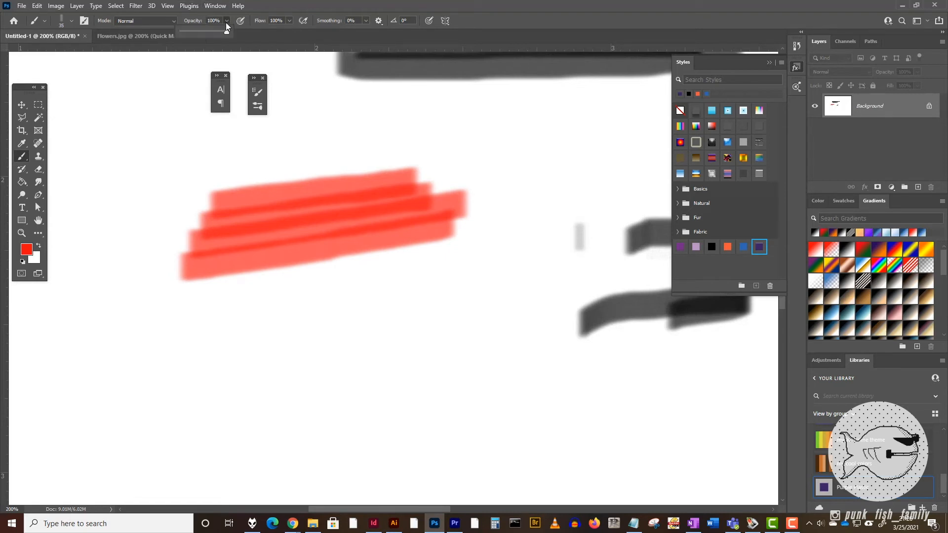
drag(227, 29, 199, 29)
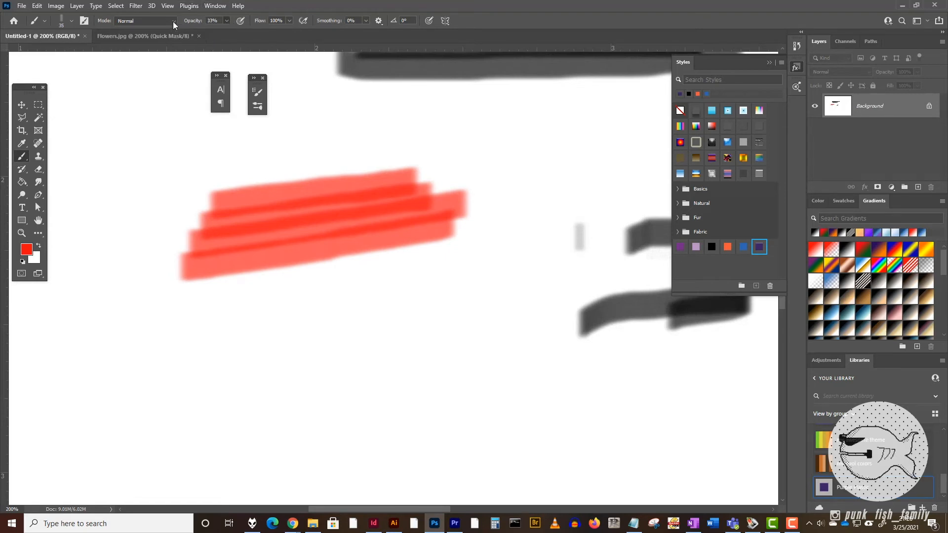
click(145, 21)
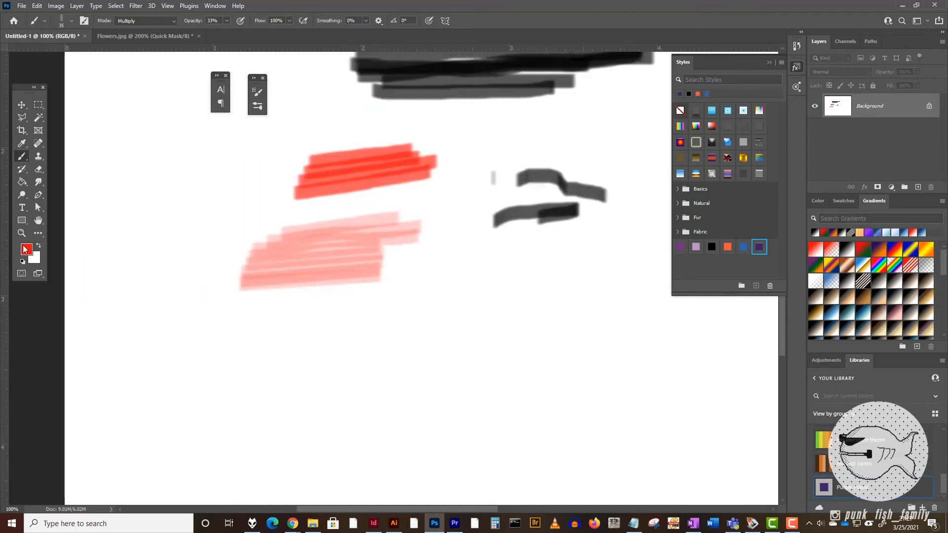
Step: Switch the paint colour to yellow and cross the pink strokes with yellow ones
click(25, 248)
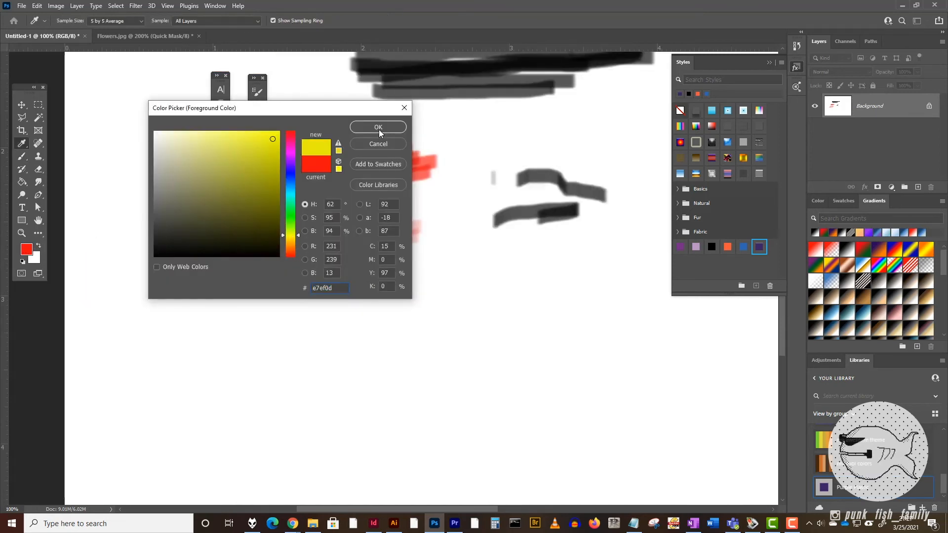
click(378, 128)
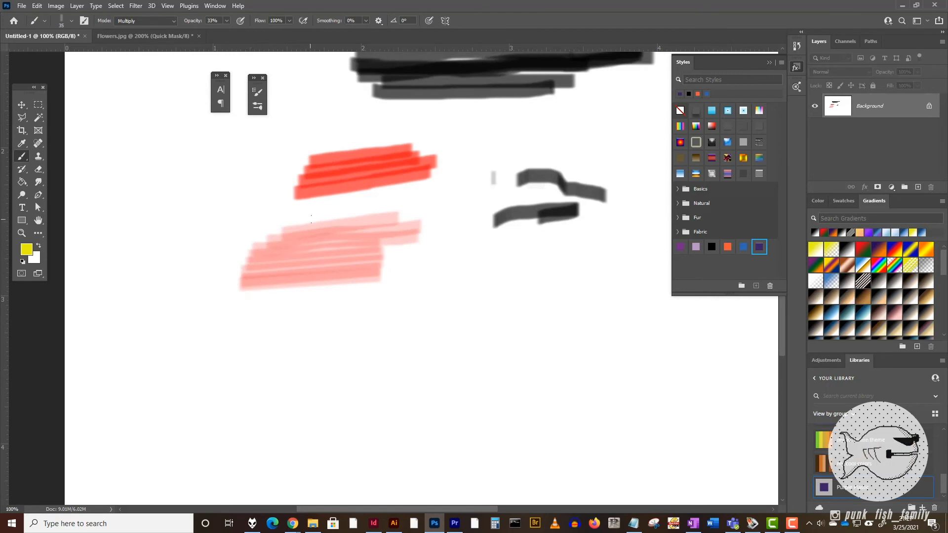
drag(318, 211, 246, 300)
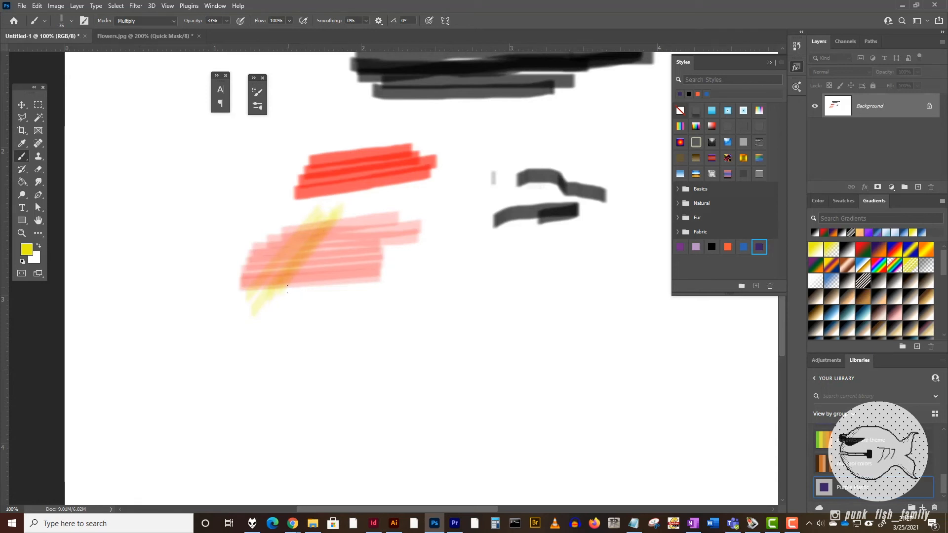
drag(283, 290, 344, 211)
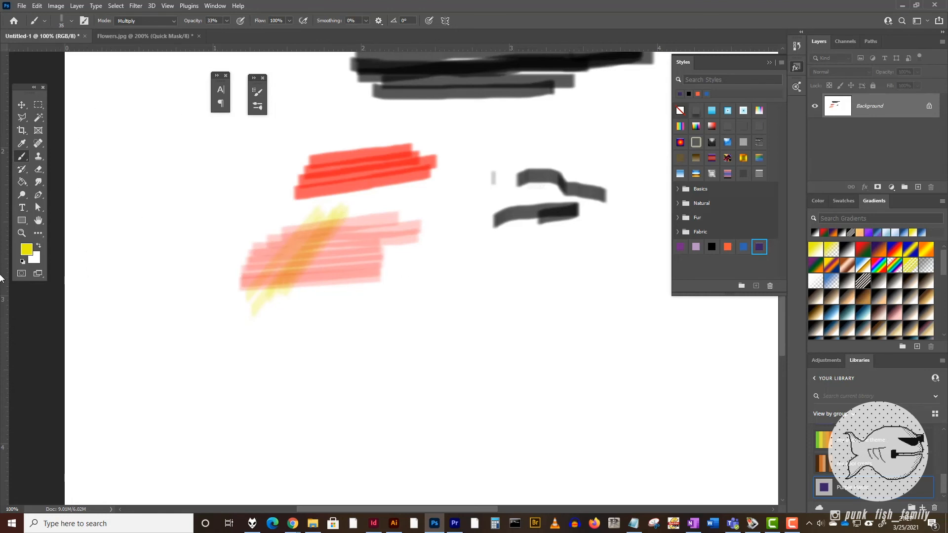
Step: Handwrite 'Nick' in soft red, repeat it with Dissolve mode for a grainy look, then restore Normal mode
click(25, 249)
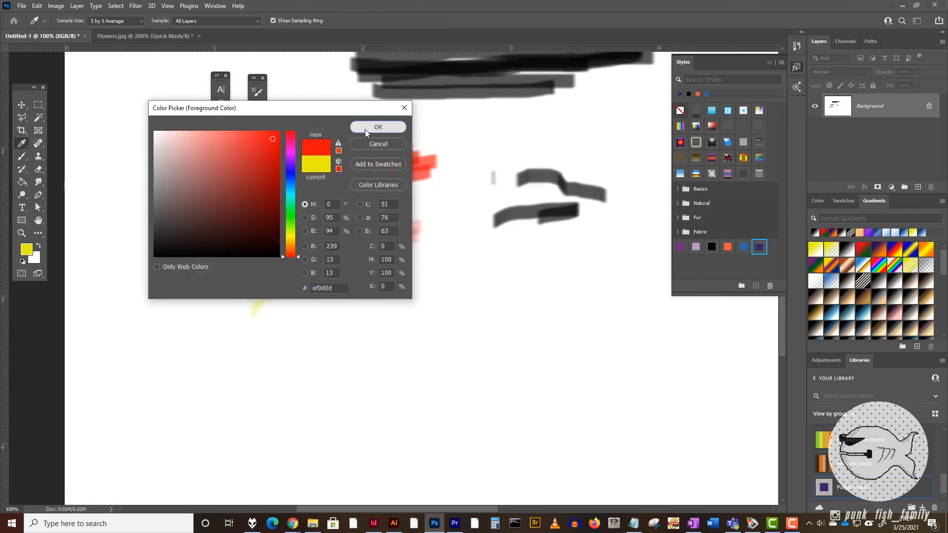
click(378, 128)
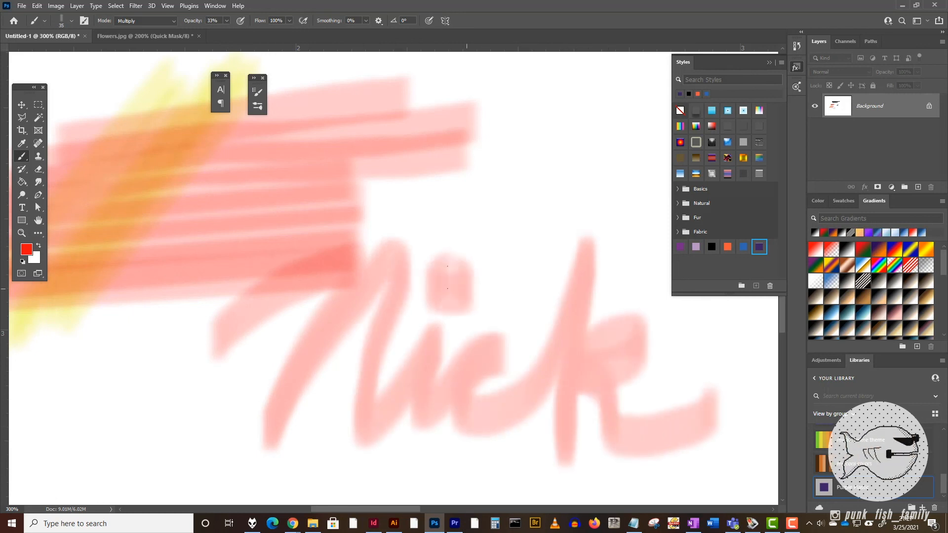
click(145, 21)
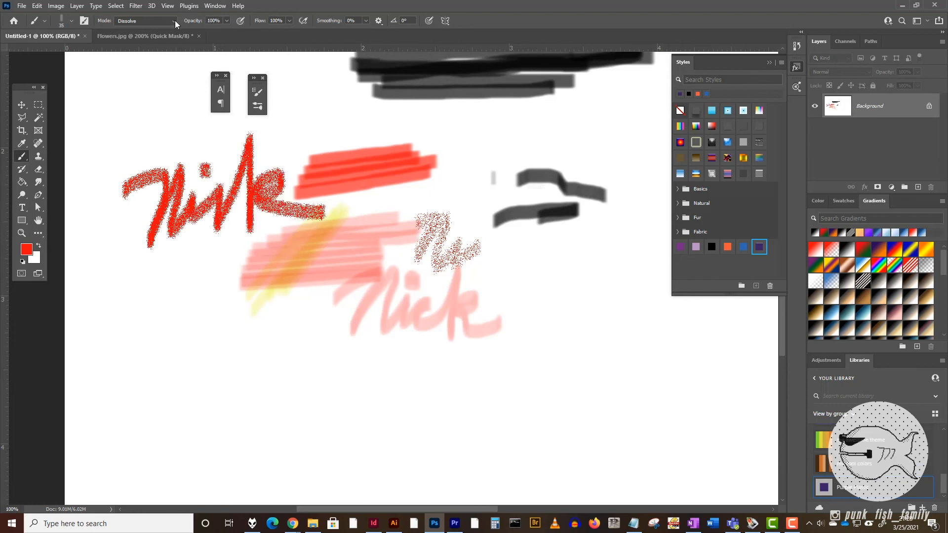
click(145, 21)
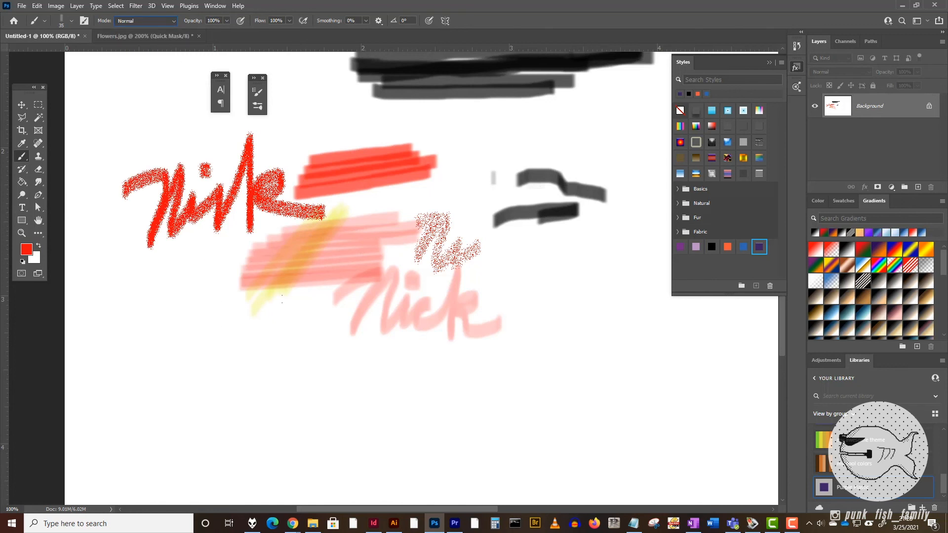